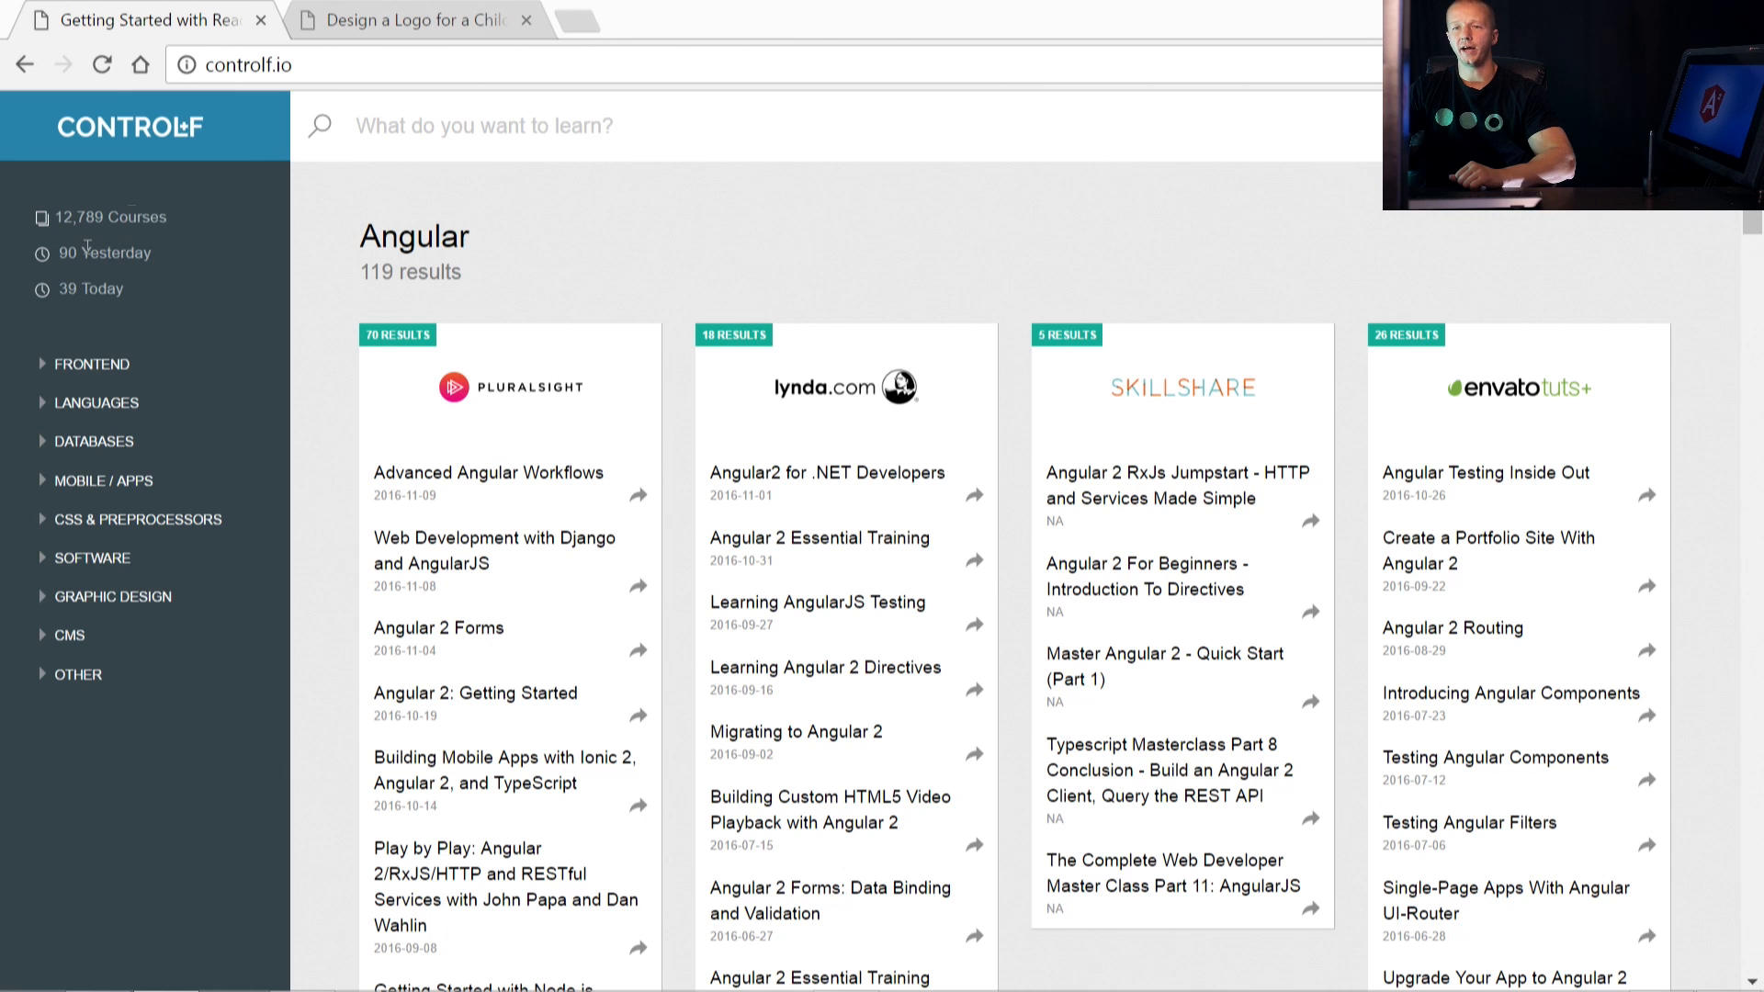
pyautogui.moveTo(243, 296)
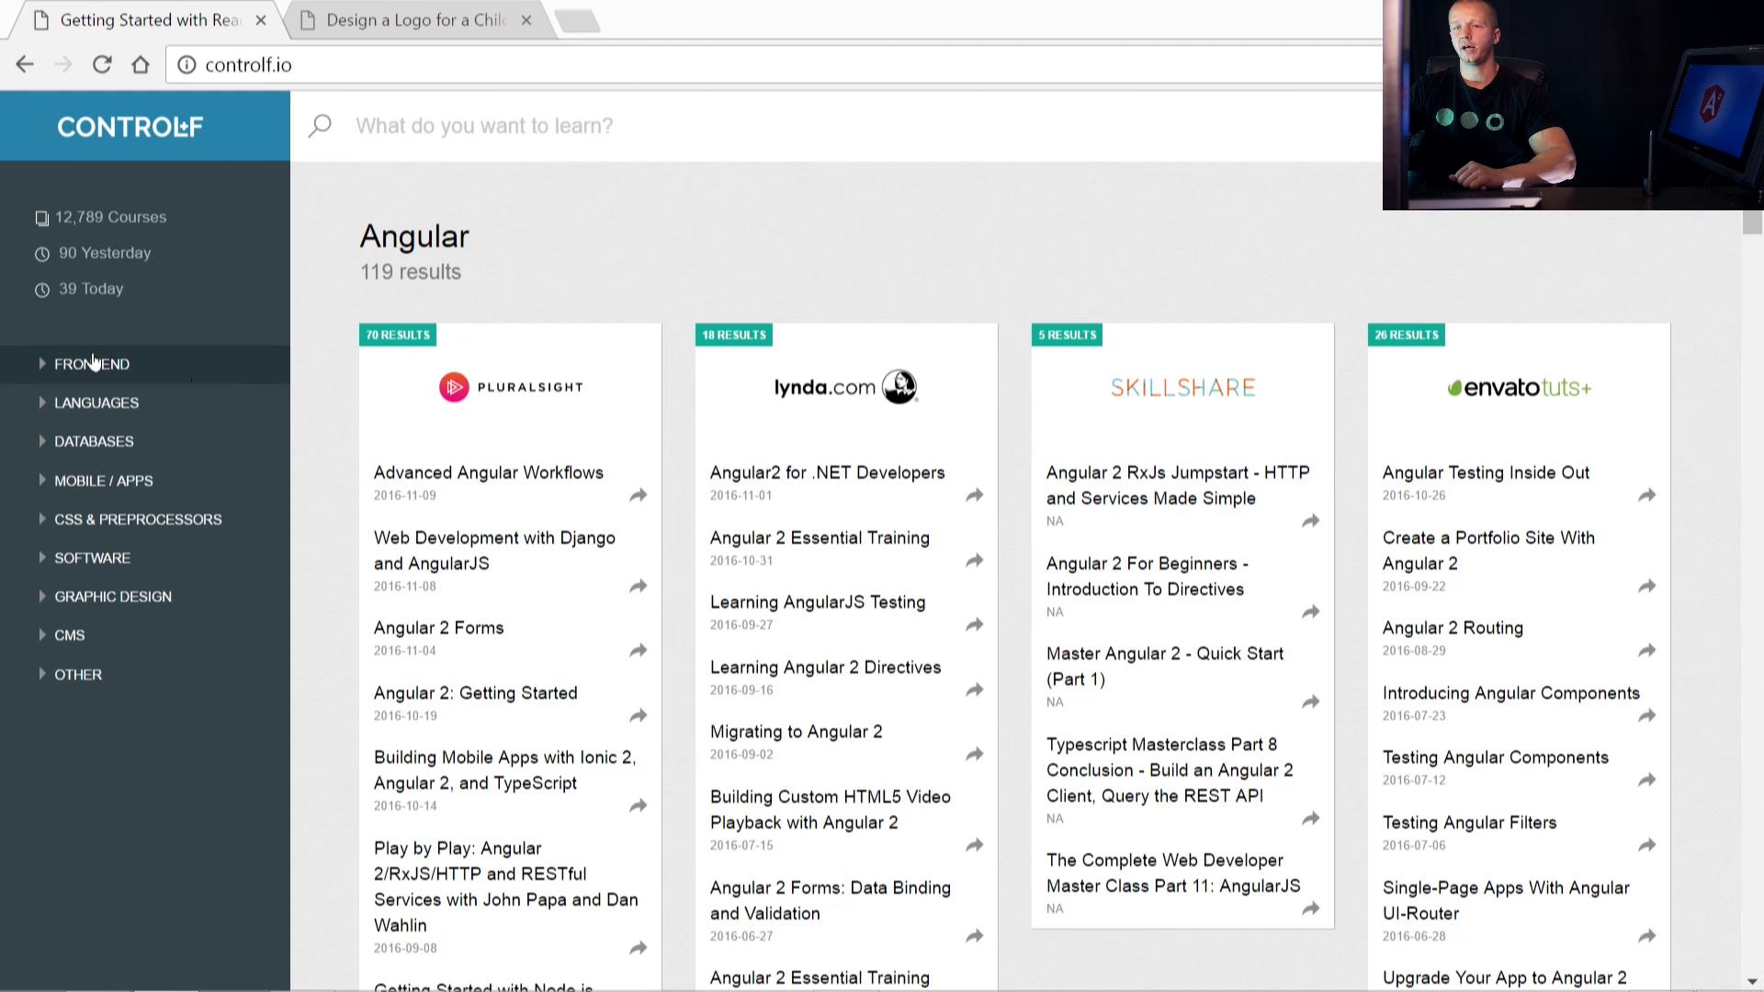
# Search ControlF for 'React' to list courses from all providers together (40 results).
pyautogui.click(91, 363)
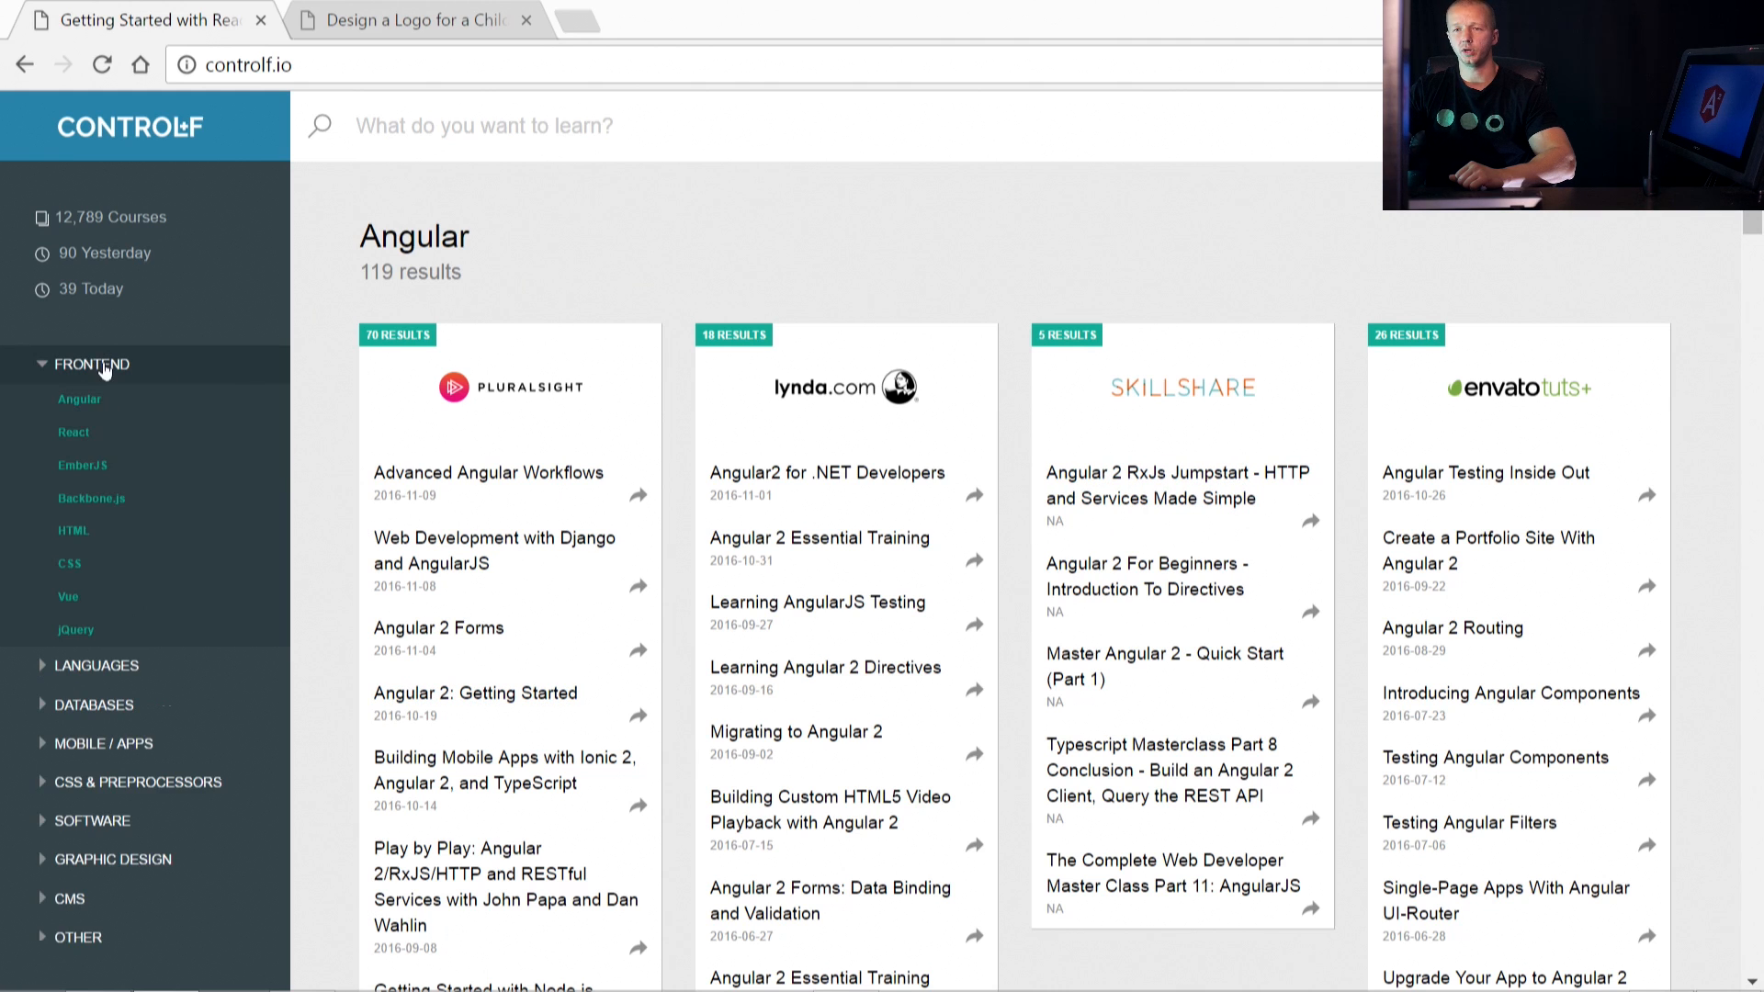
pyautogui.click(90, 363)
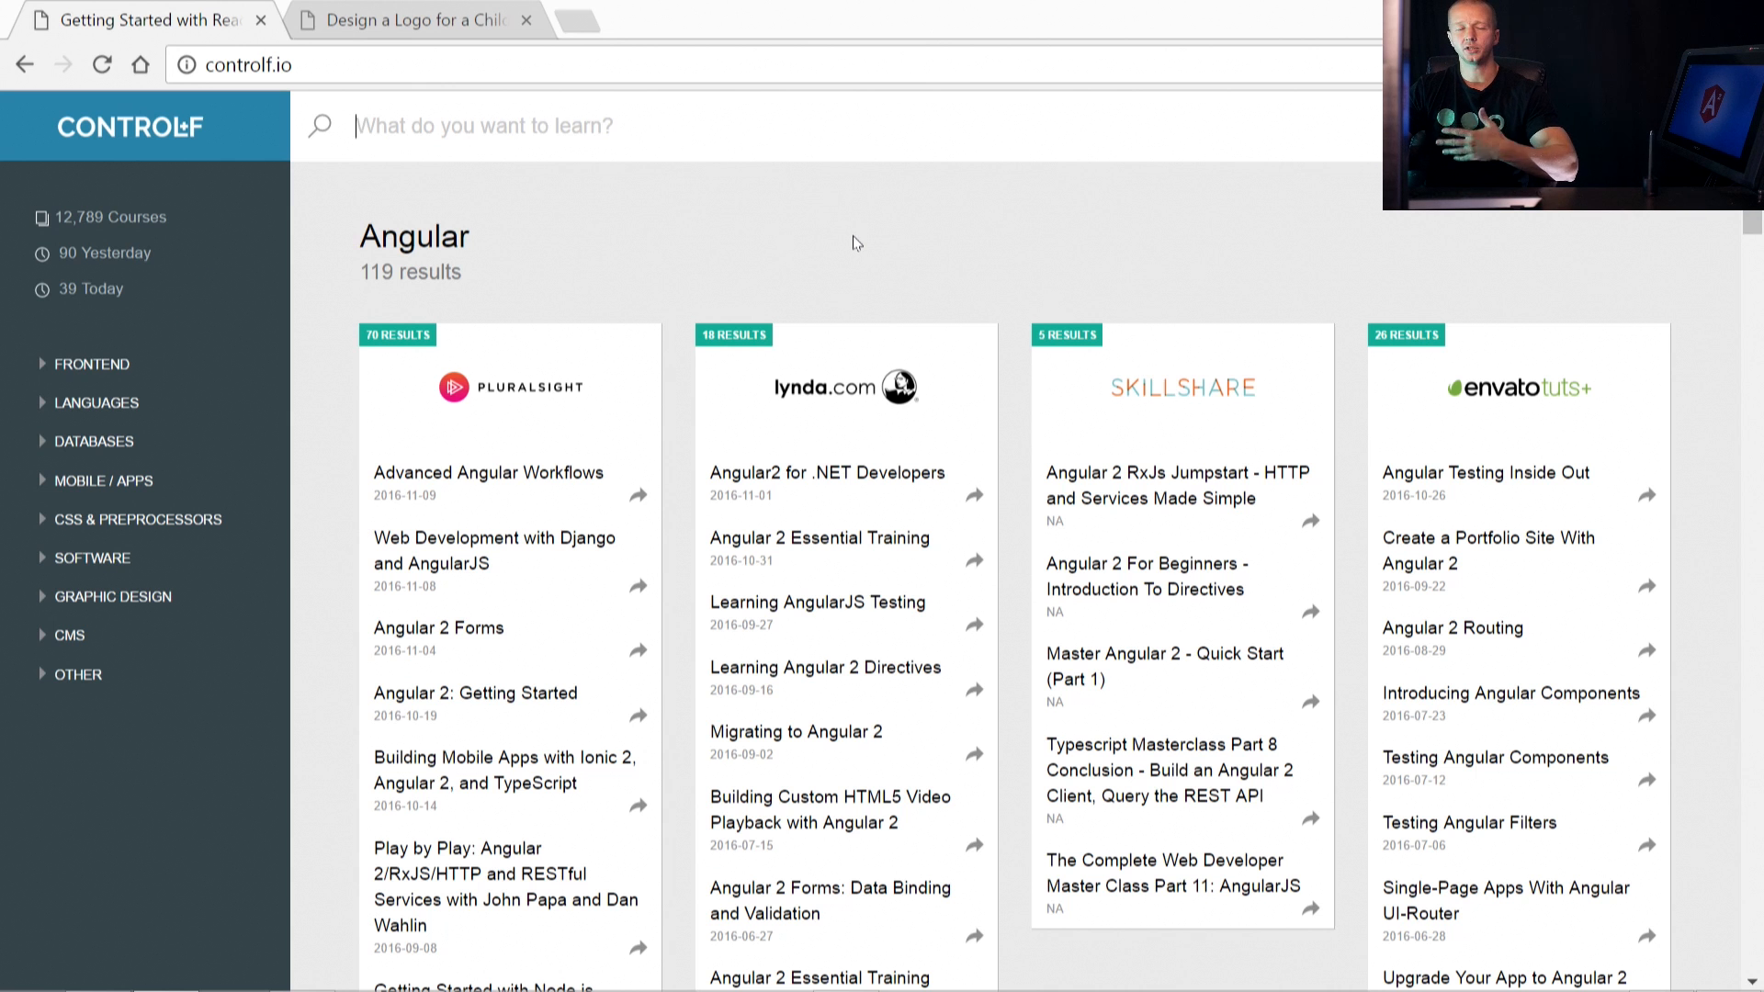
pyautogui.moveTo(912, 158)
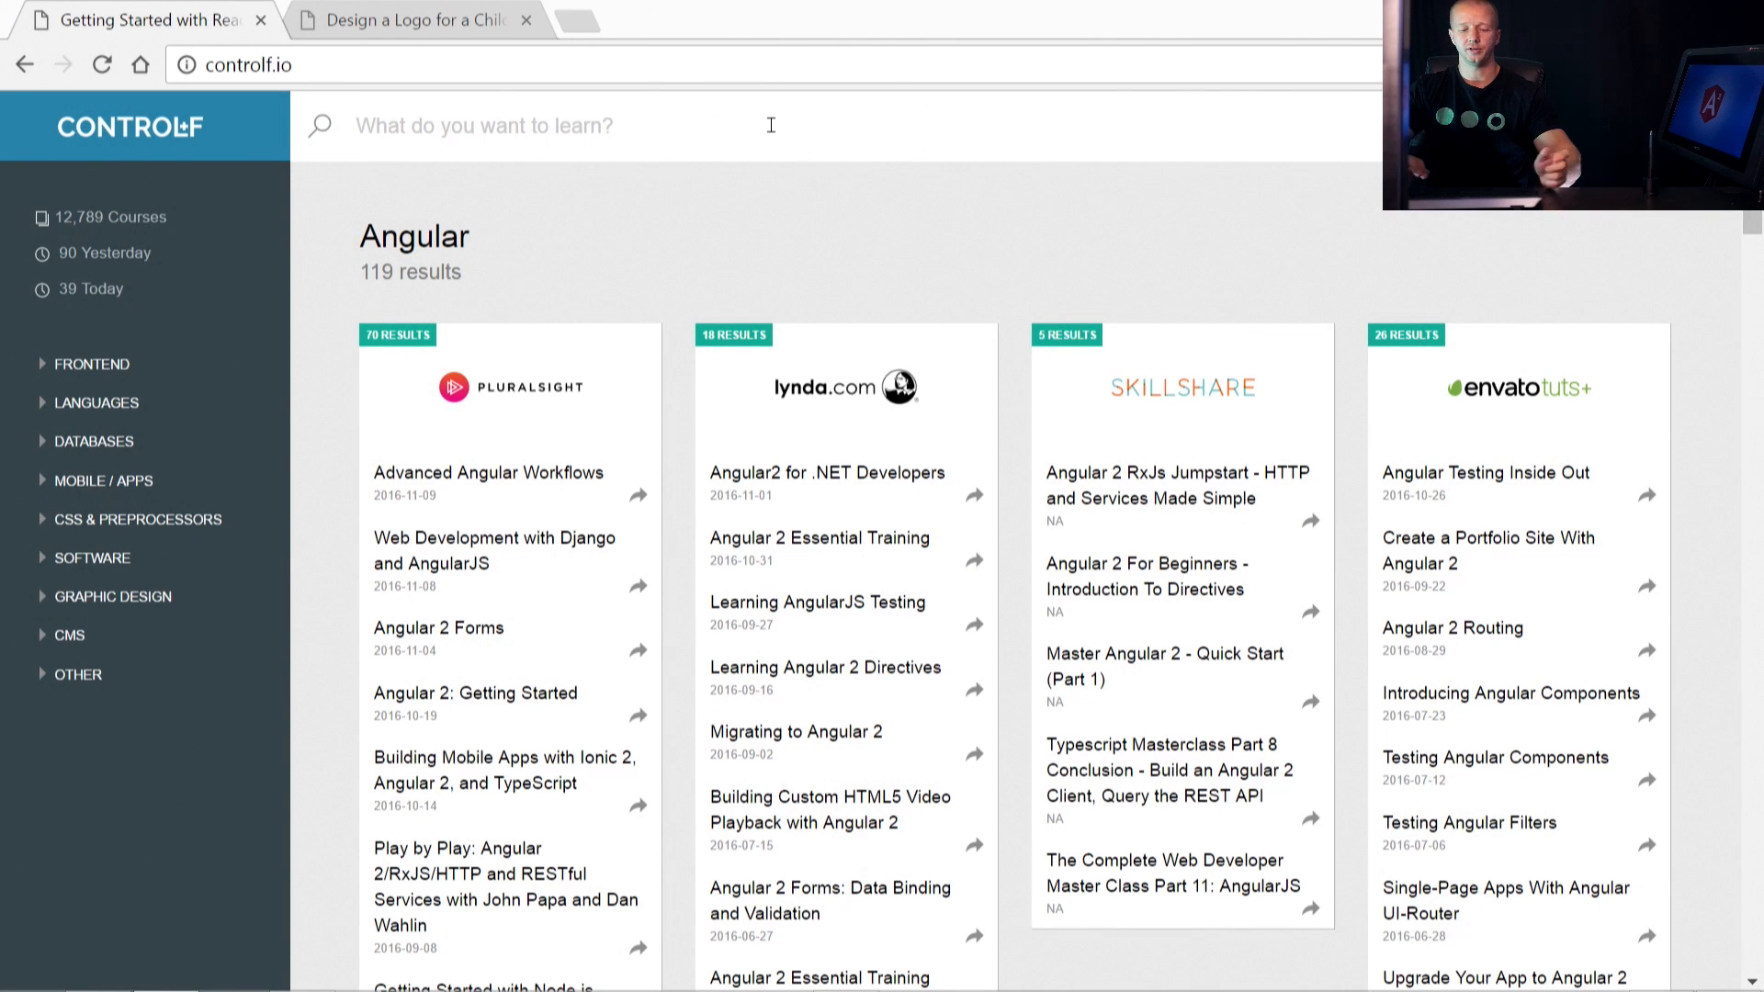
pyautogui.write('React')
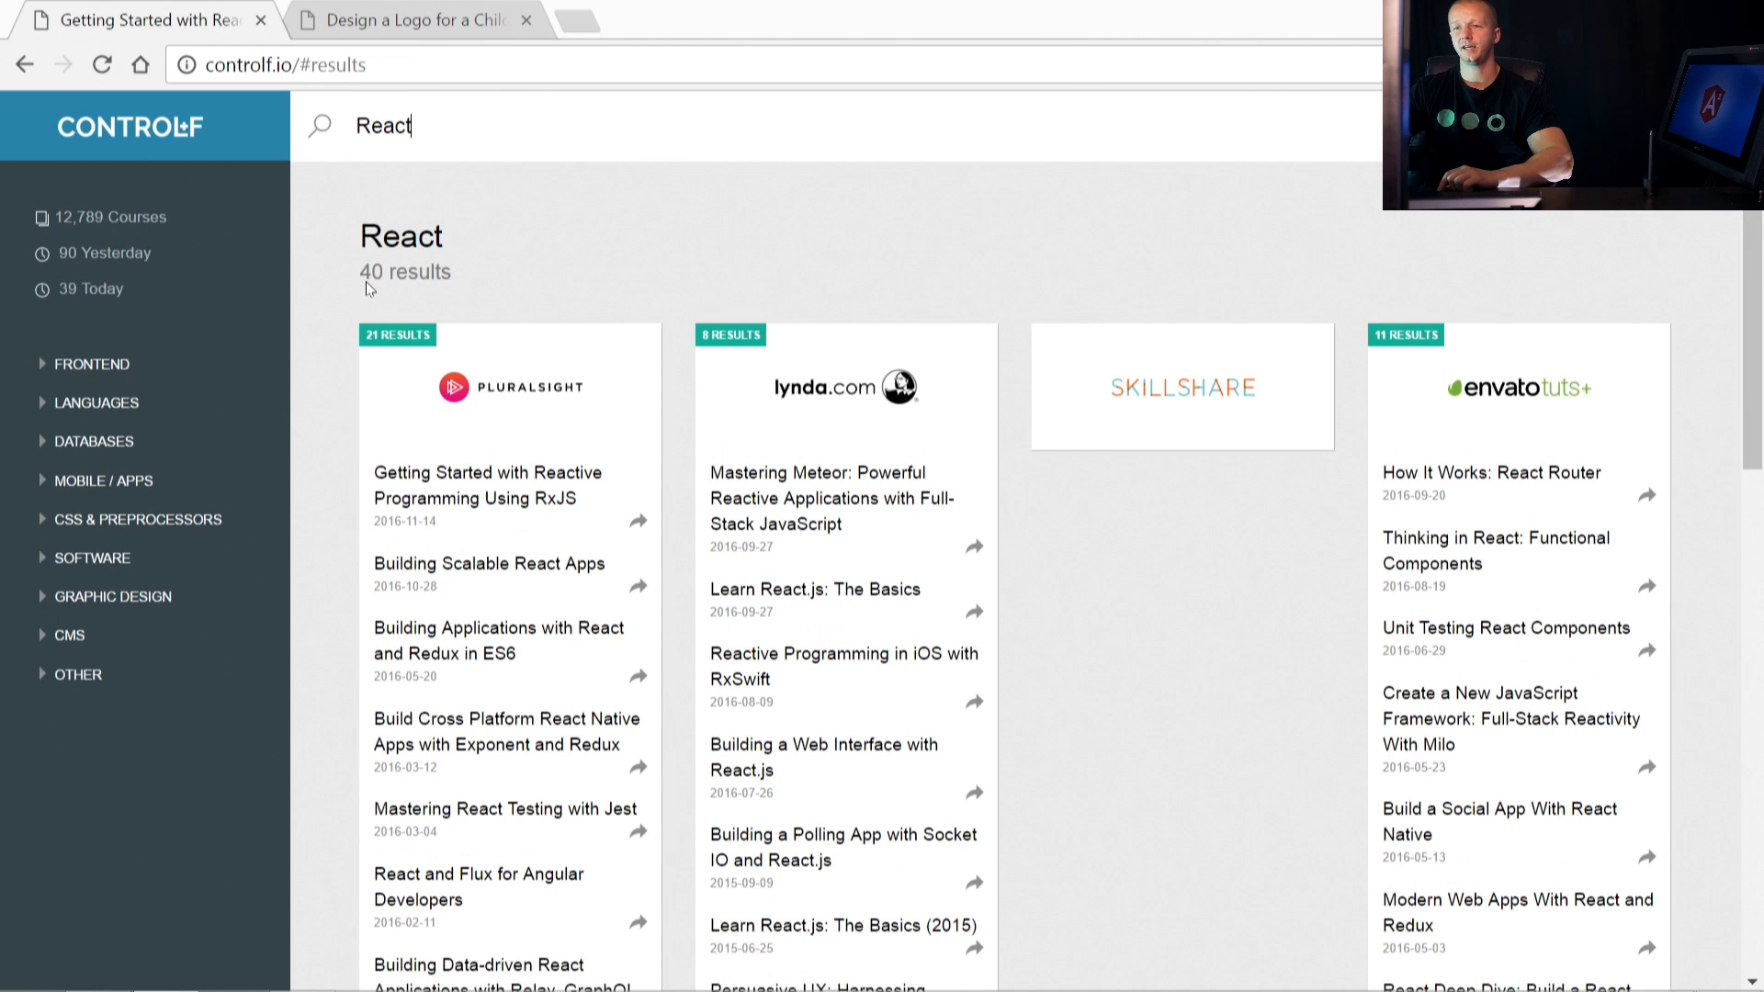
pyautogui.moveTo(369, 355)
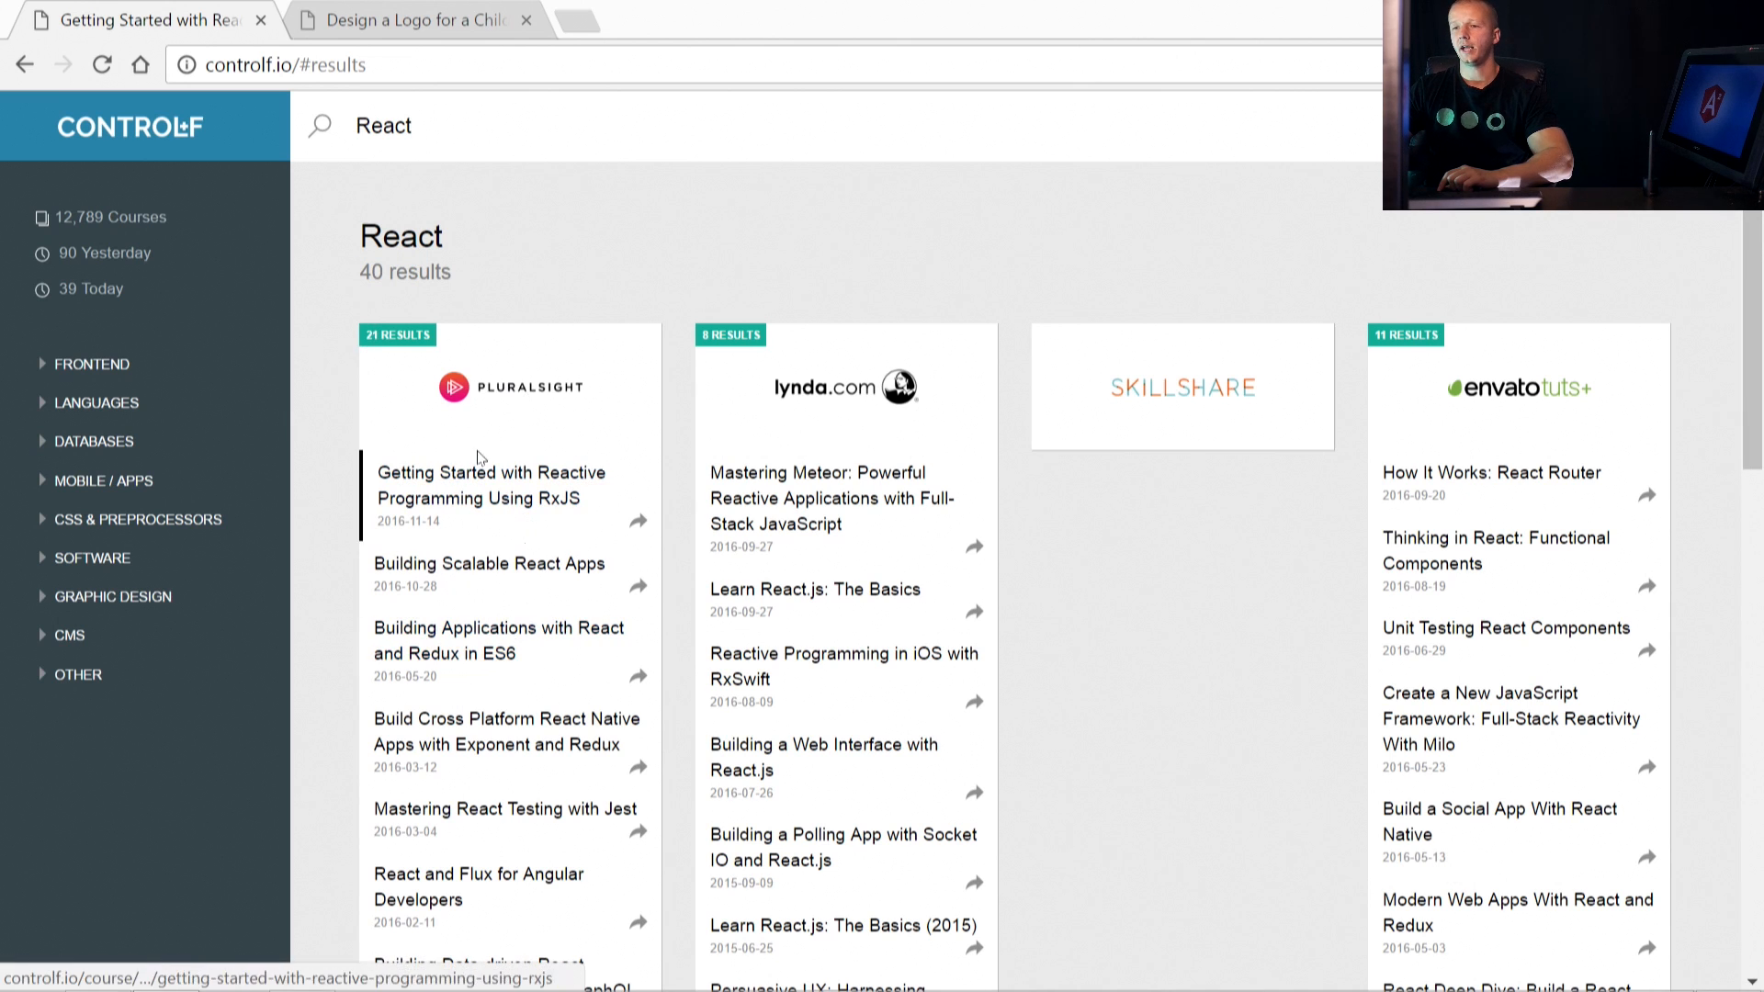
pyautogui.moveTo(1430, 353)
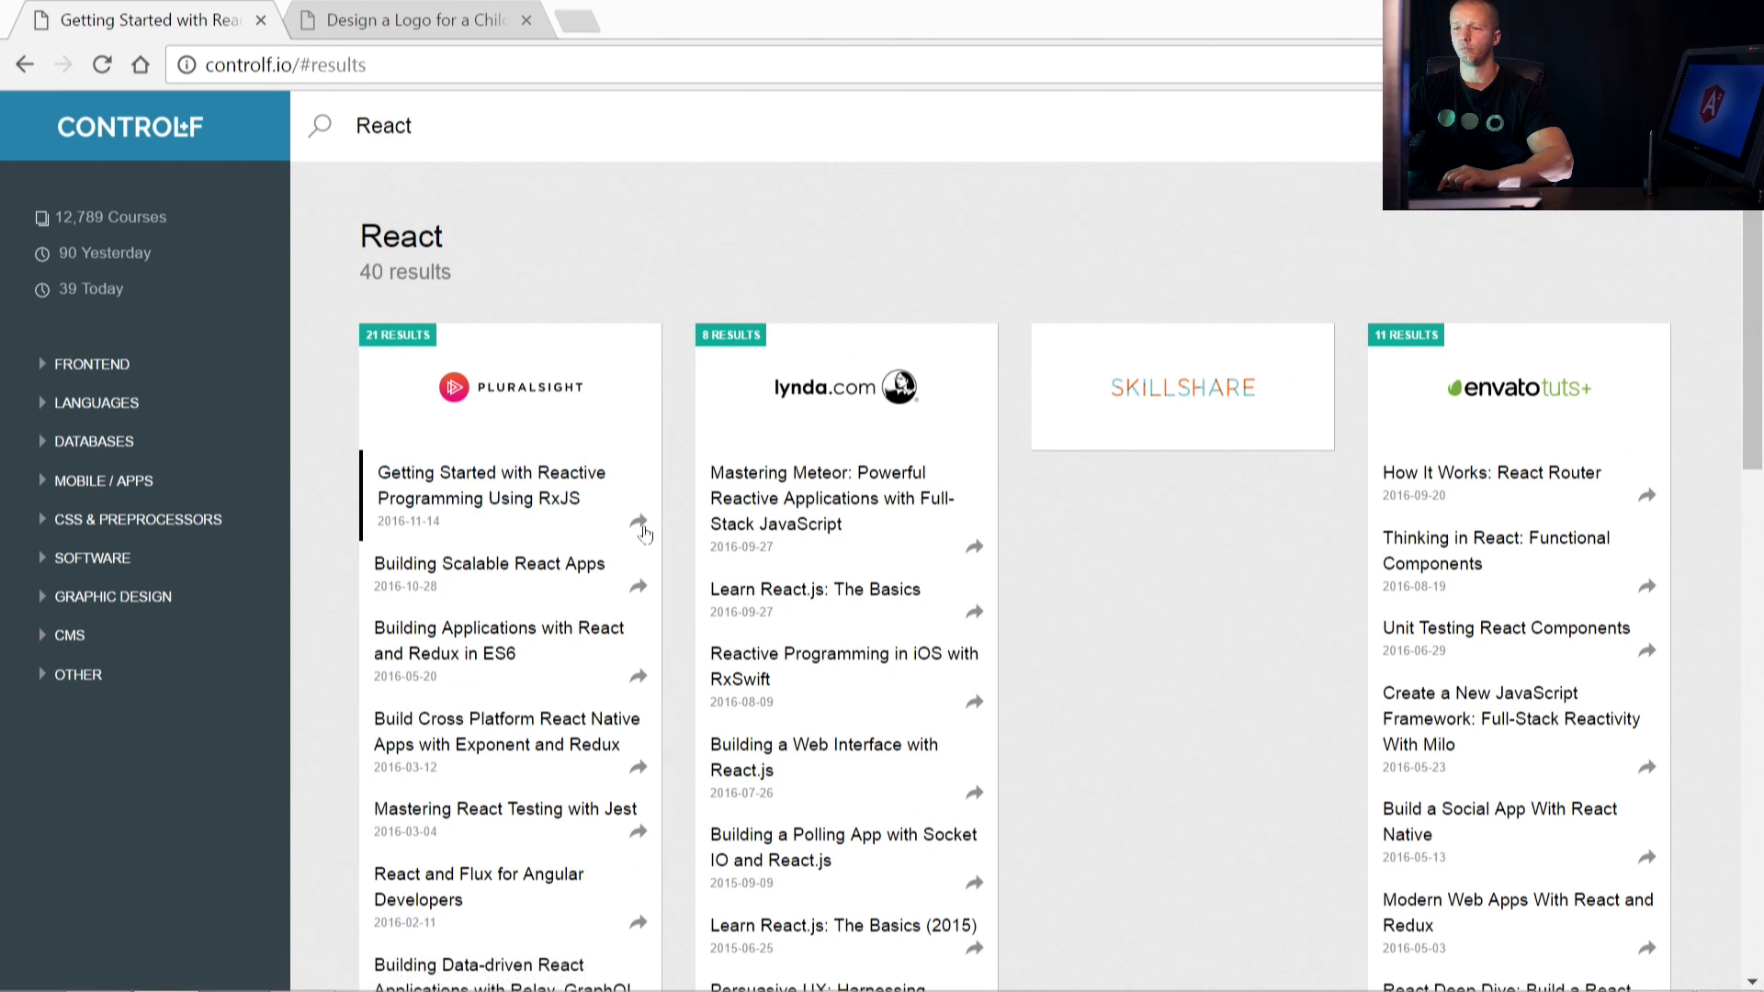
pyautogui.rightClick(645, 529)
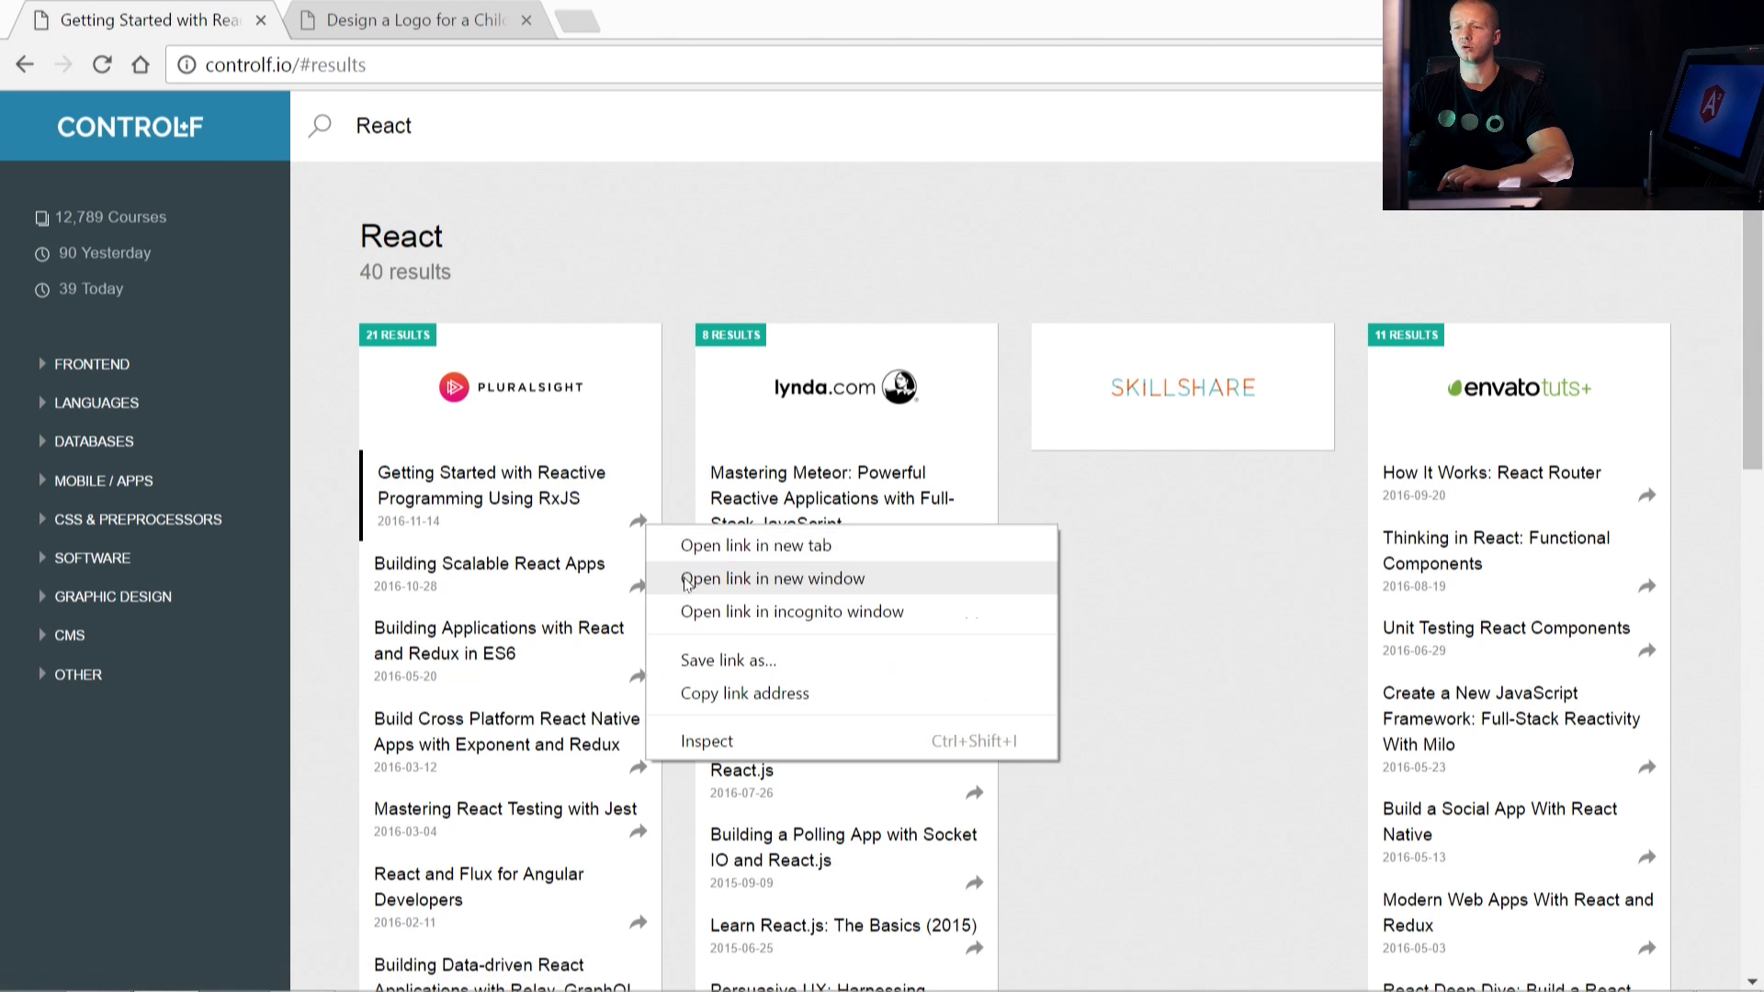
pyautogui.click(484, 486)
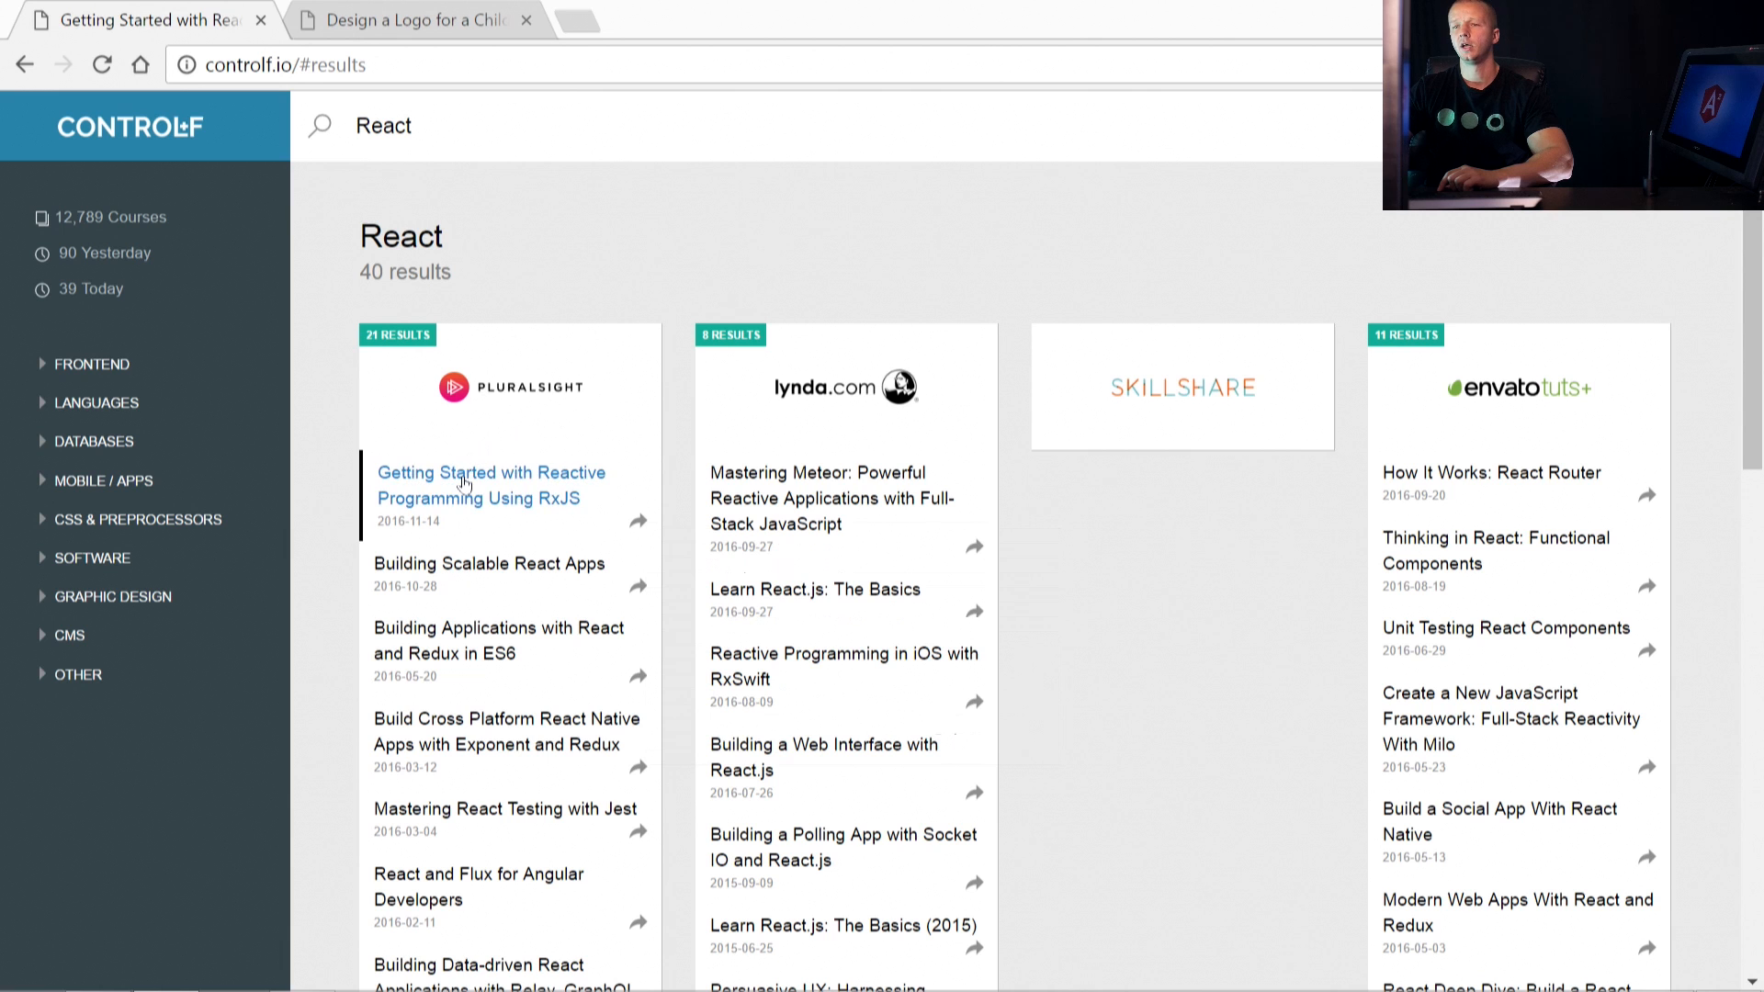
pyautogui.click(489, 485)
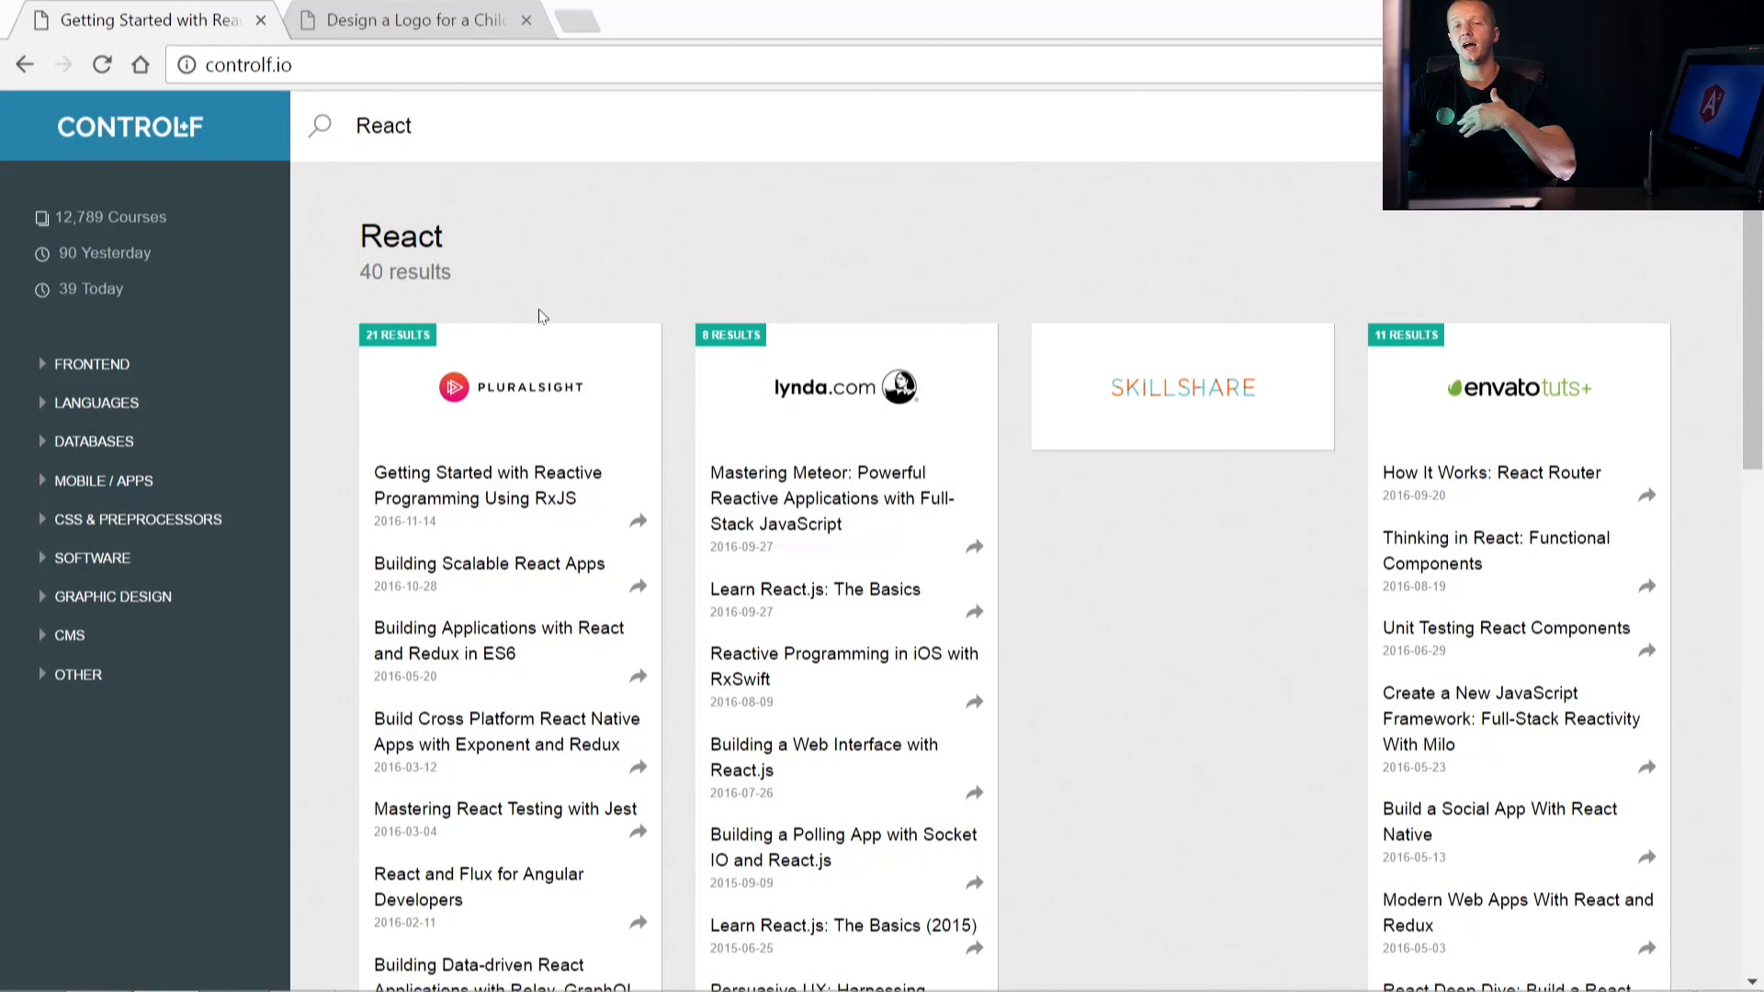
pyautogui.moveTo(559, 288)
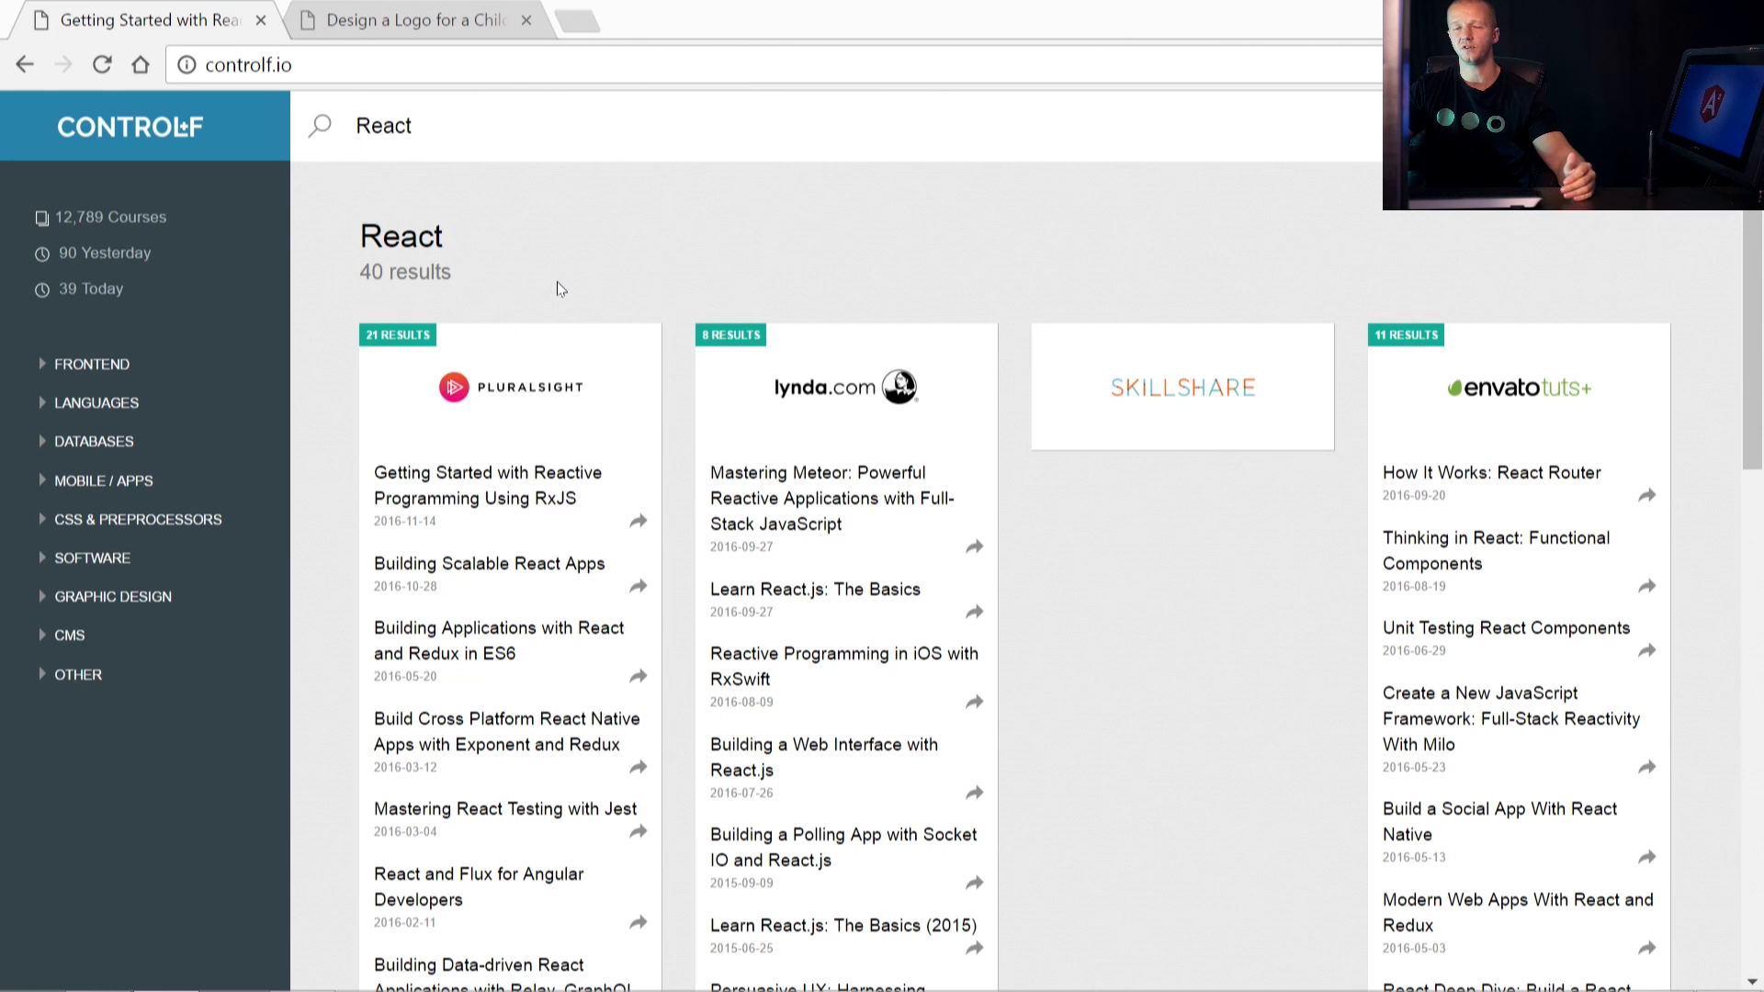
pyautogui.moveTo(584, 280)
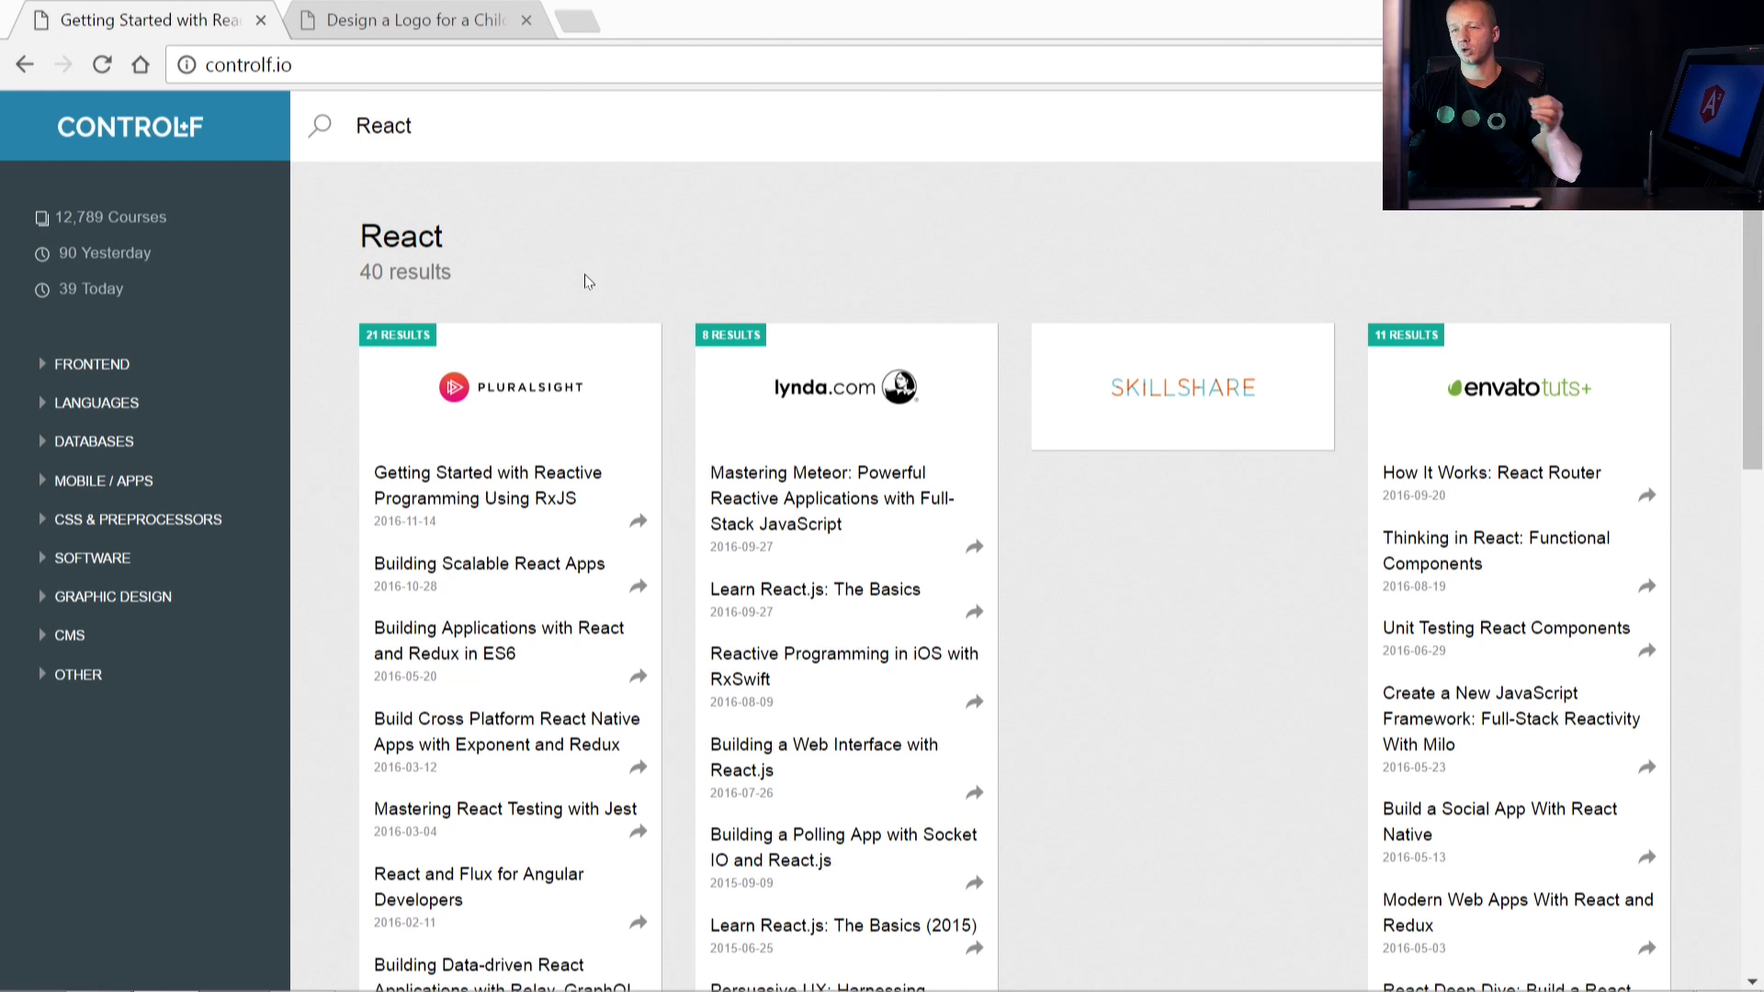
pyautogui.moveTo(460, 285)
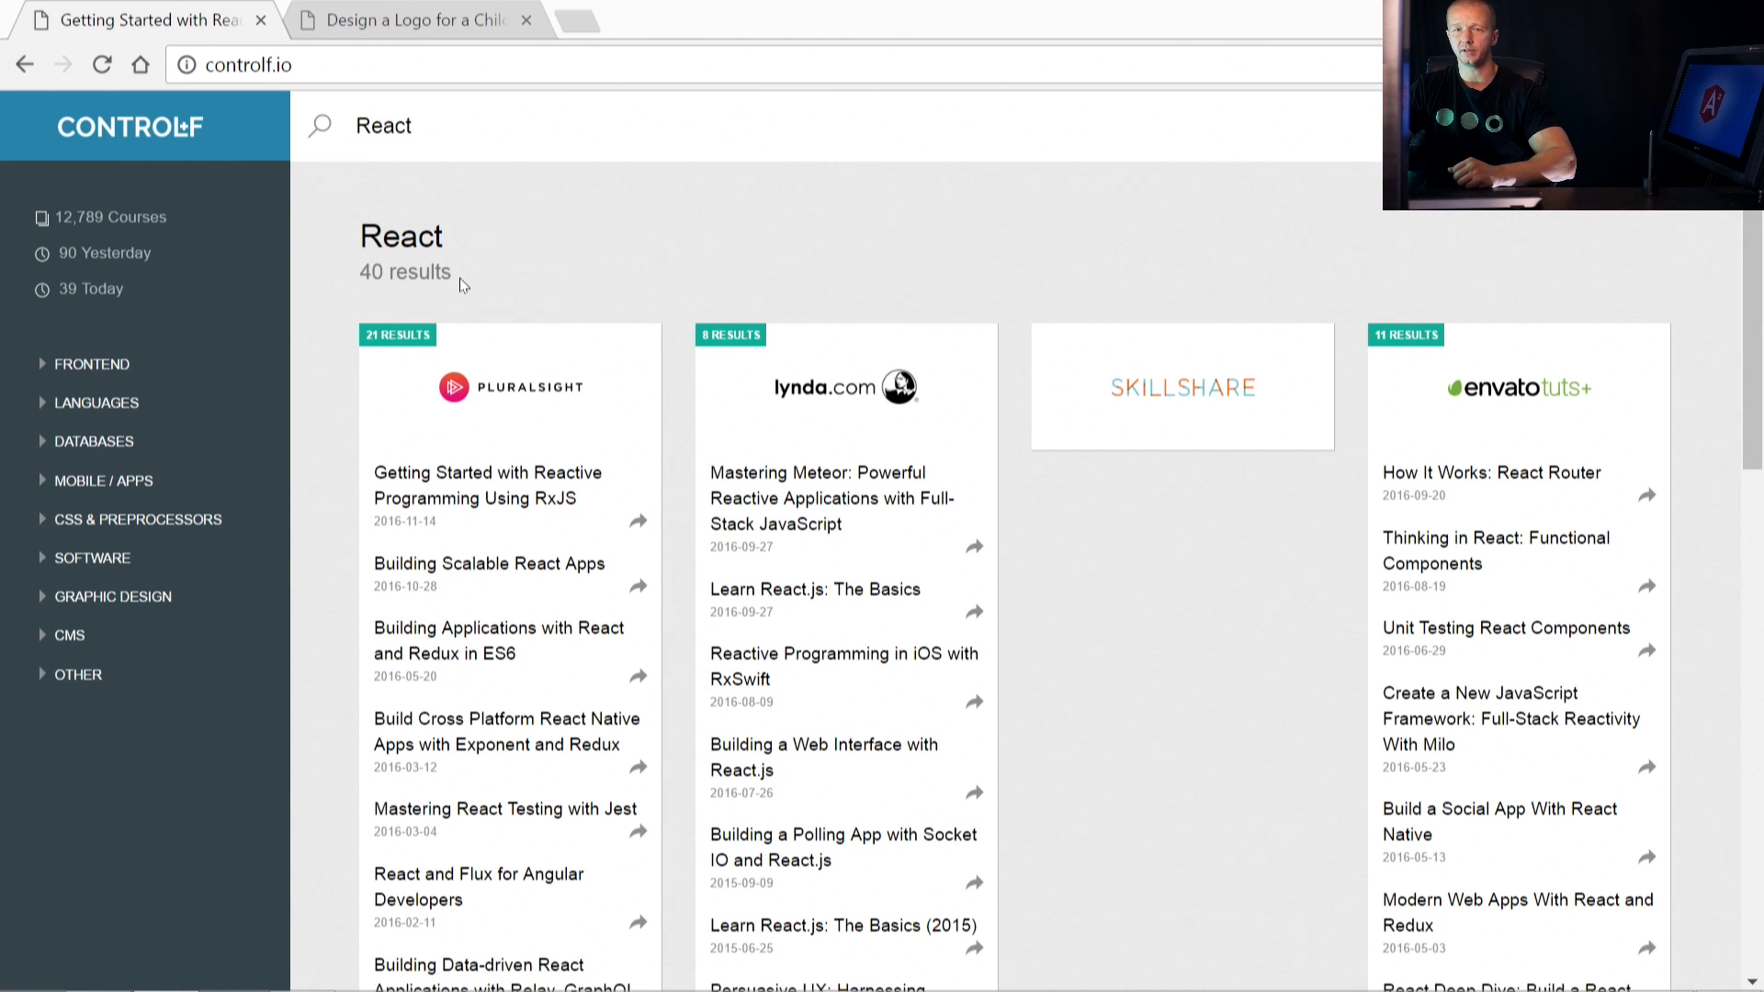
pyautogui.moveTo(680, 561)
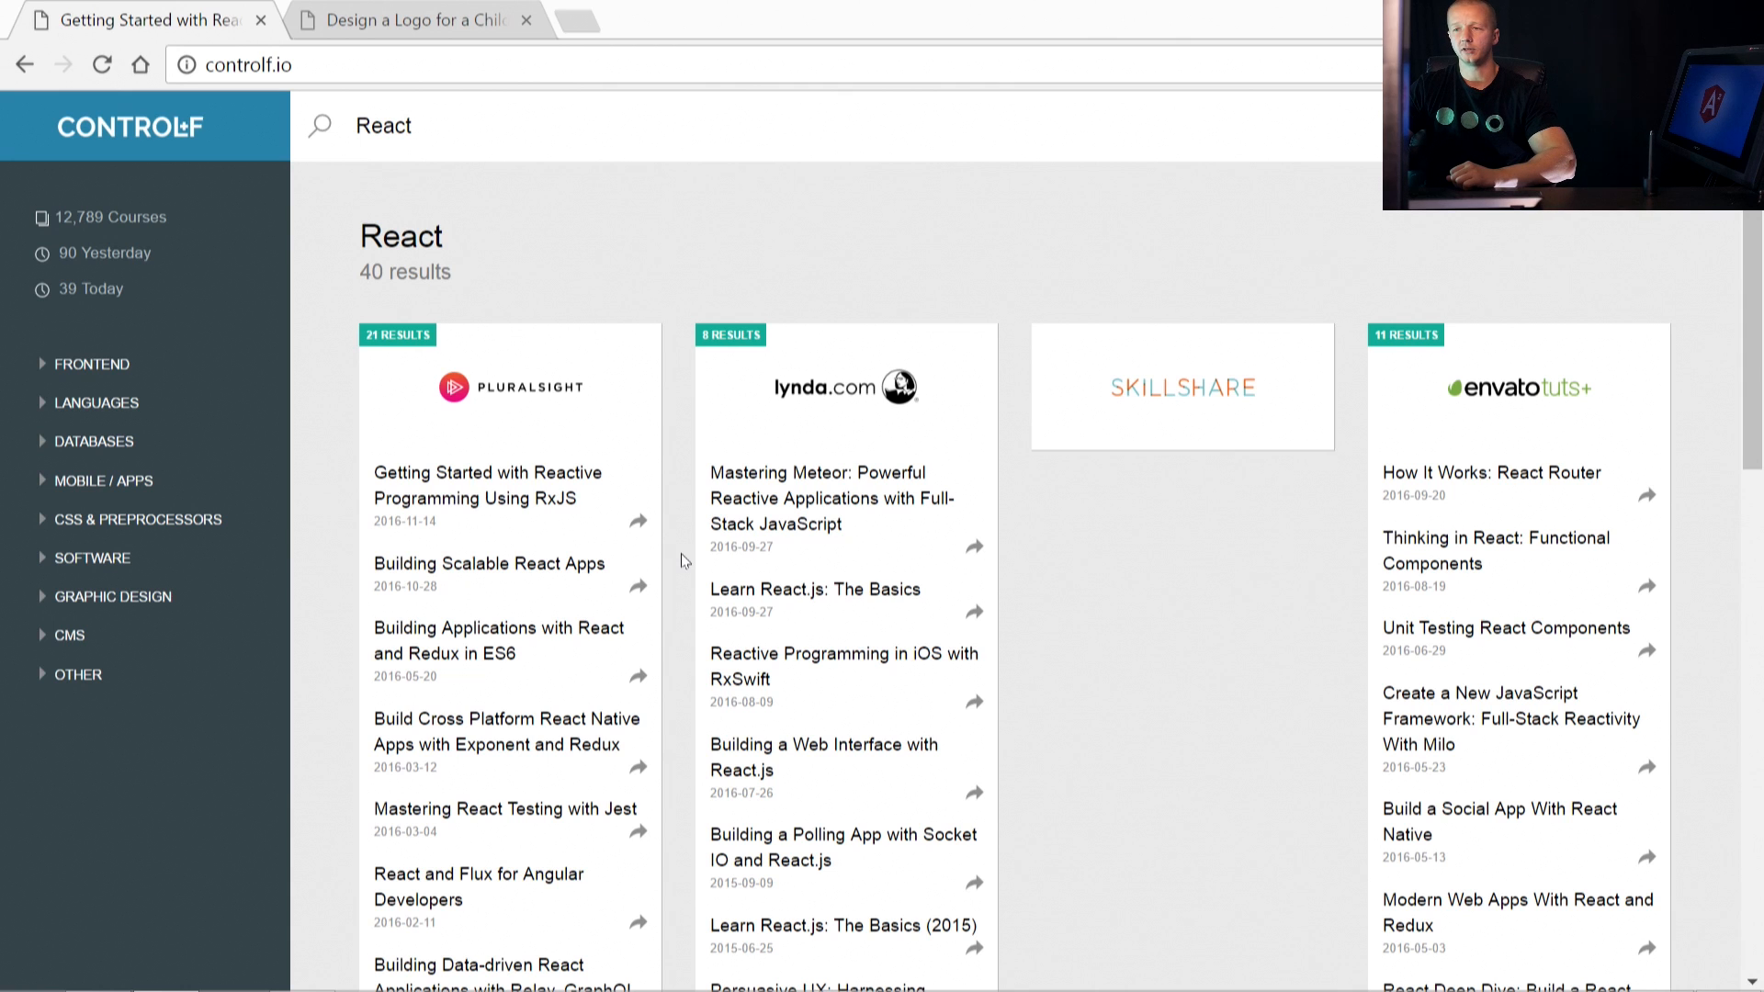
pyautogui.moveTo(683, 512)
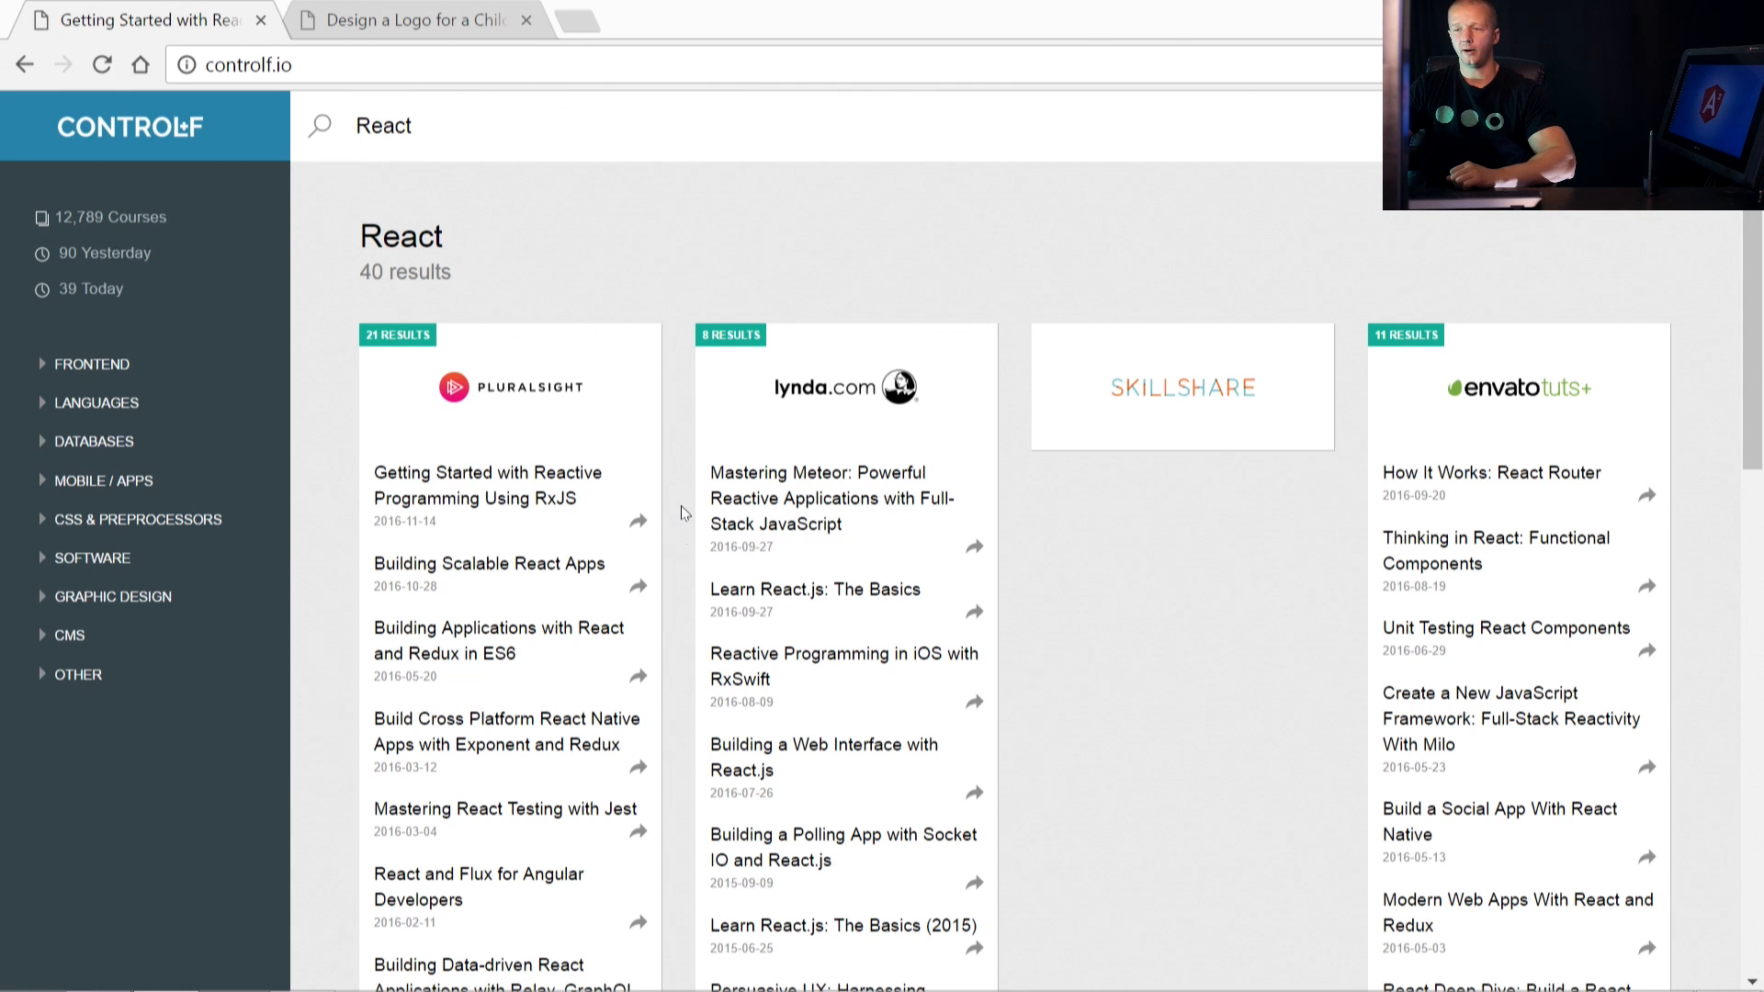
pyautogui.moveTo(94, 441)
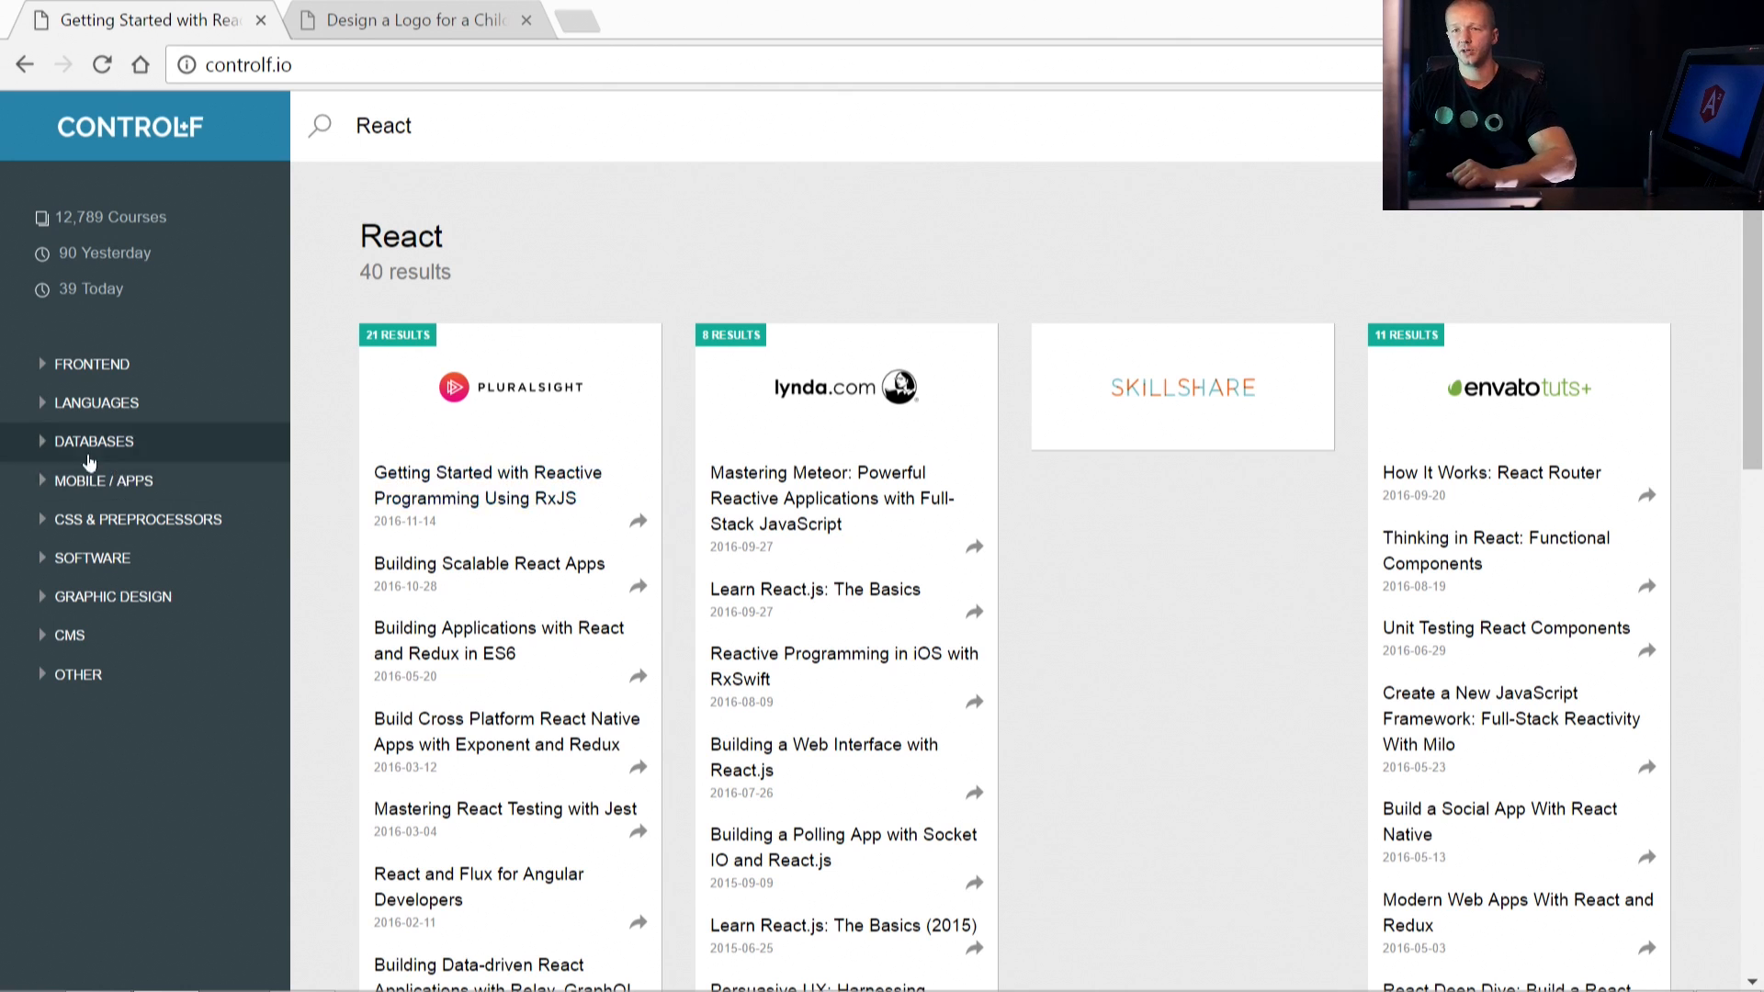
# Browse the CSS & Preprocessors sidebar category through Stylus to the PostCSS courses (2 Lynda results).
pyautogui.click(92, 441)
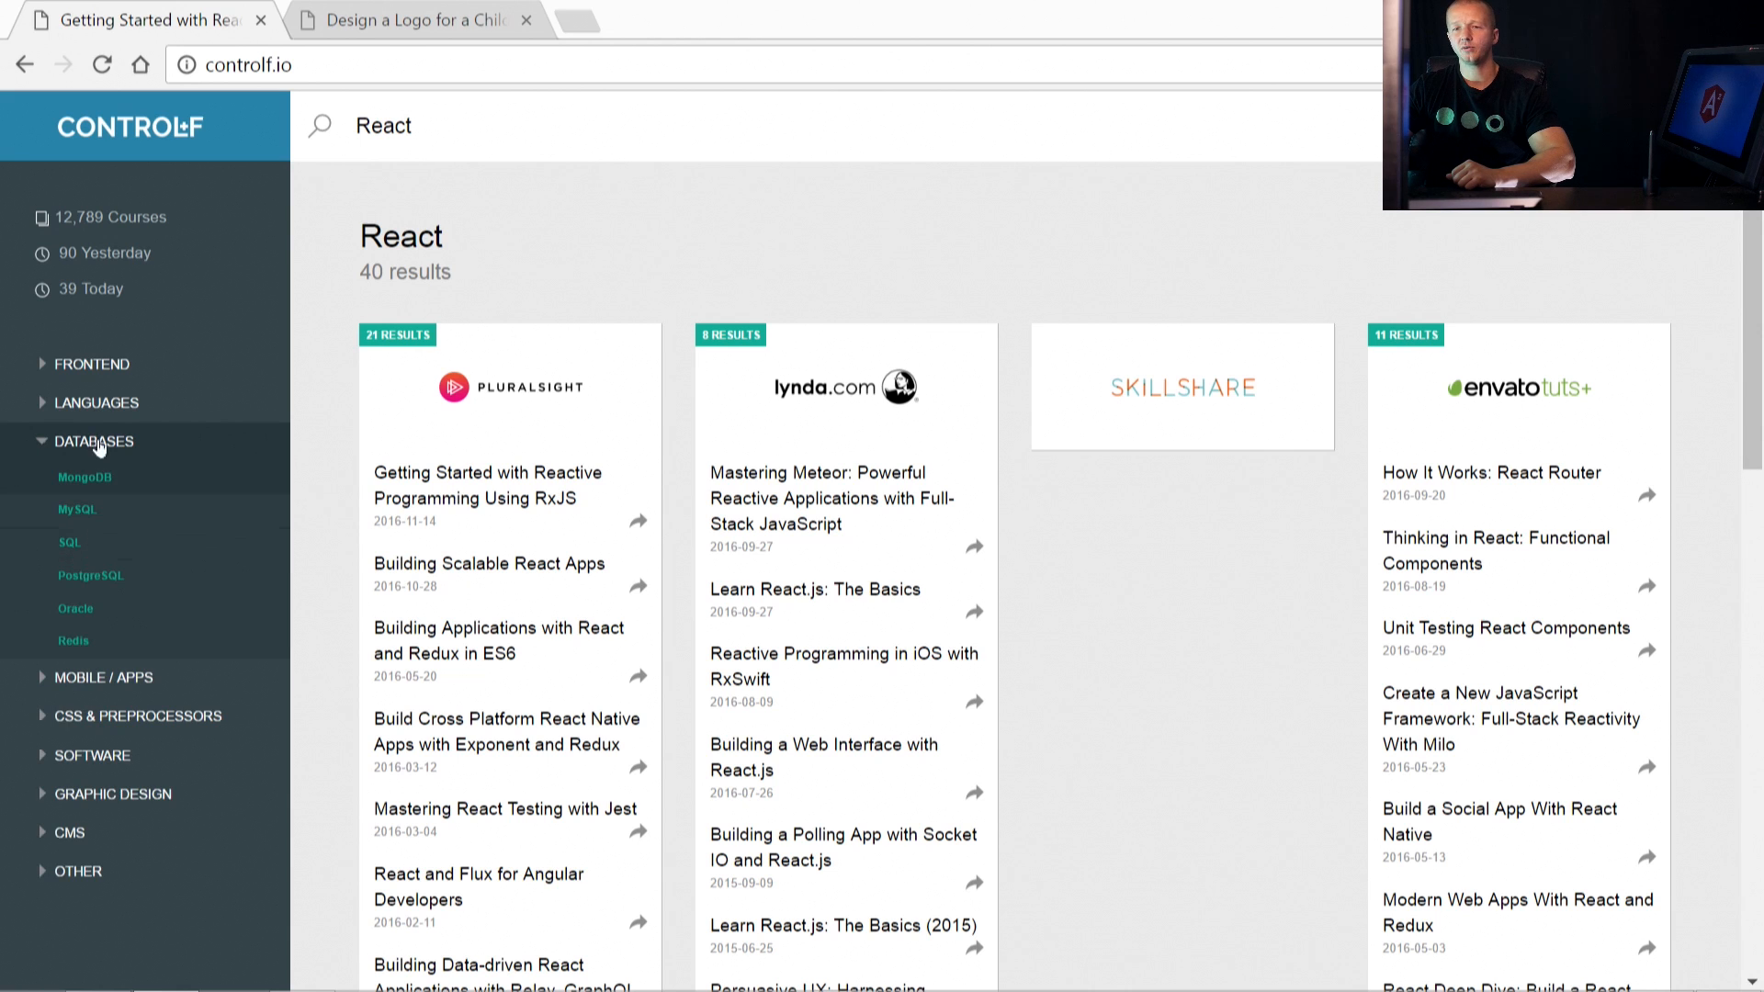
pyautogui.click(93, 439)
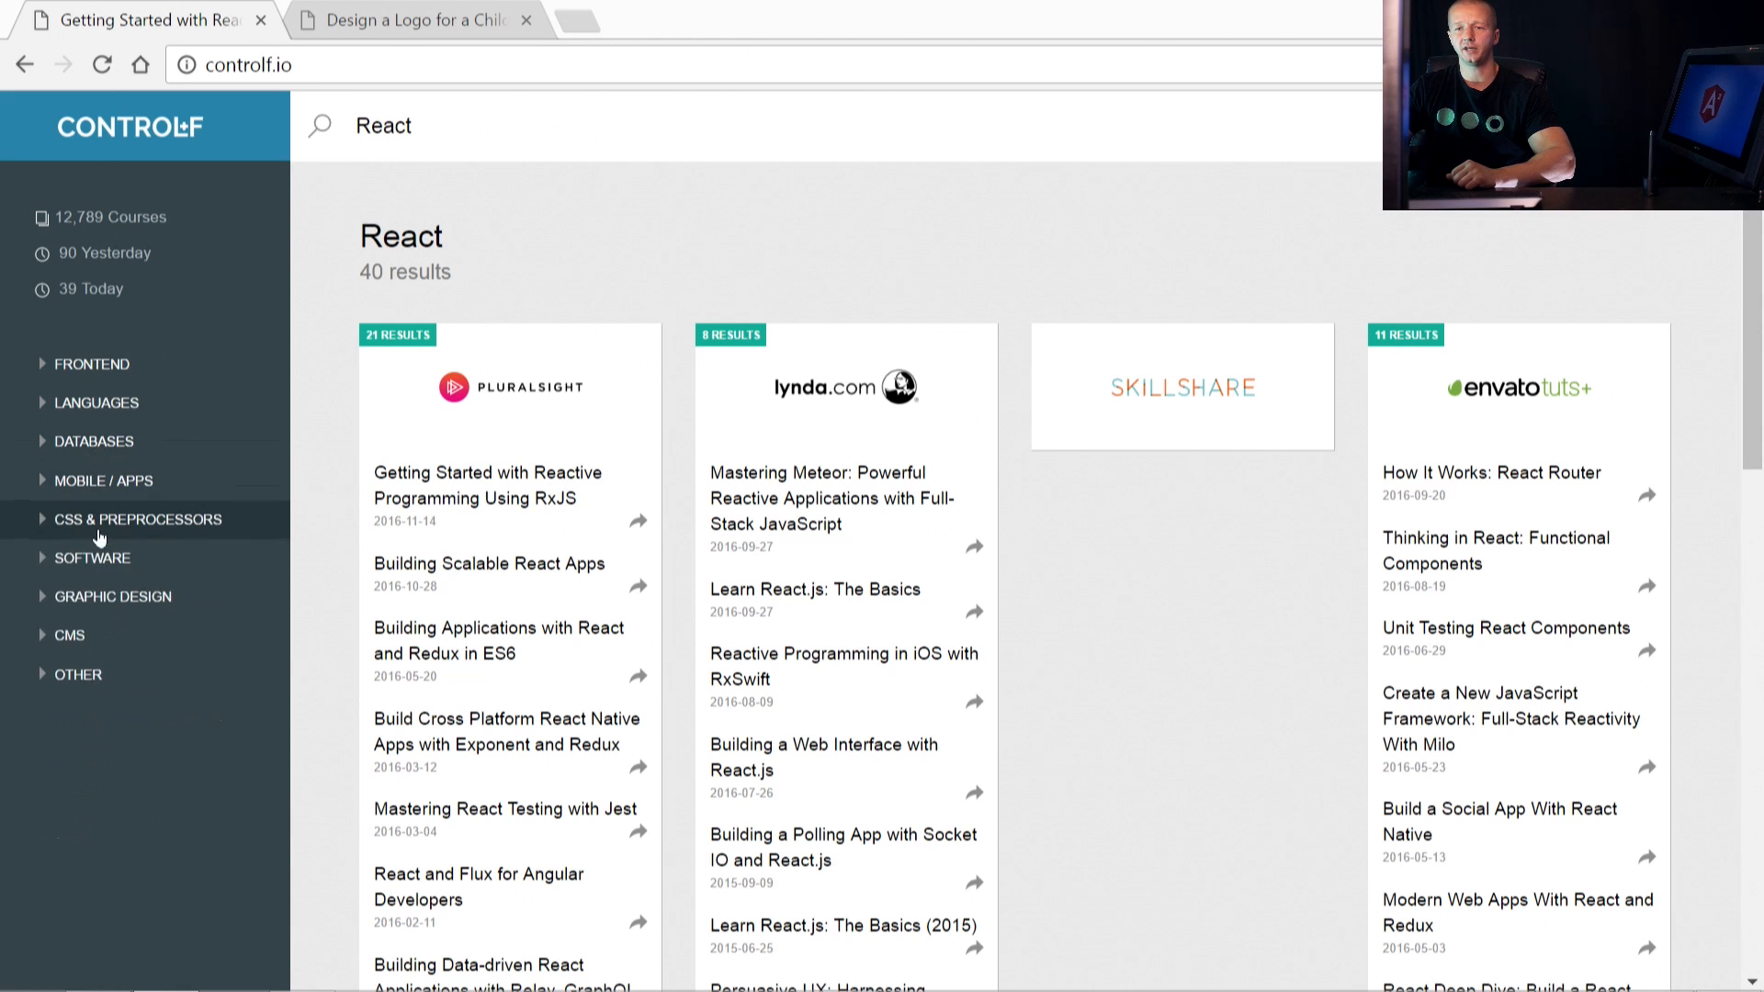
pyautogui.click(88, 588)
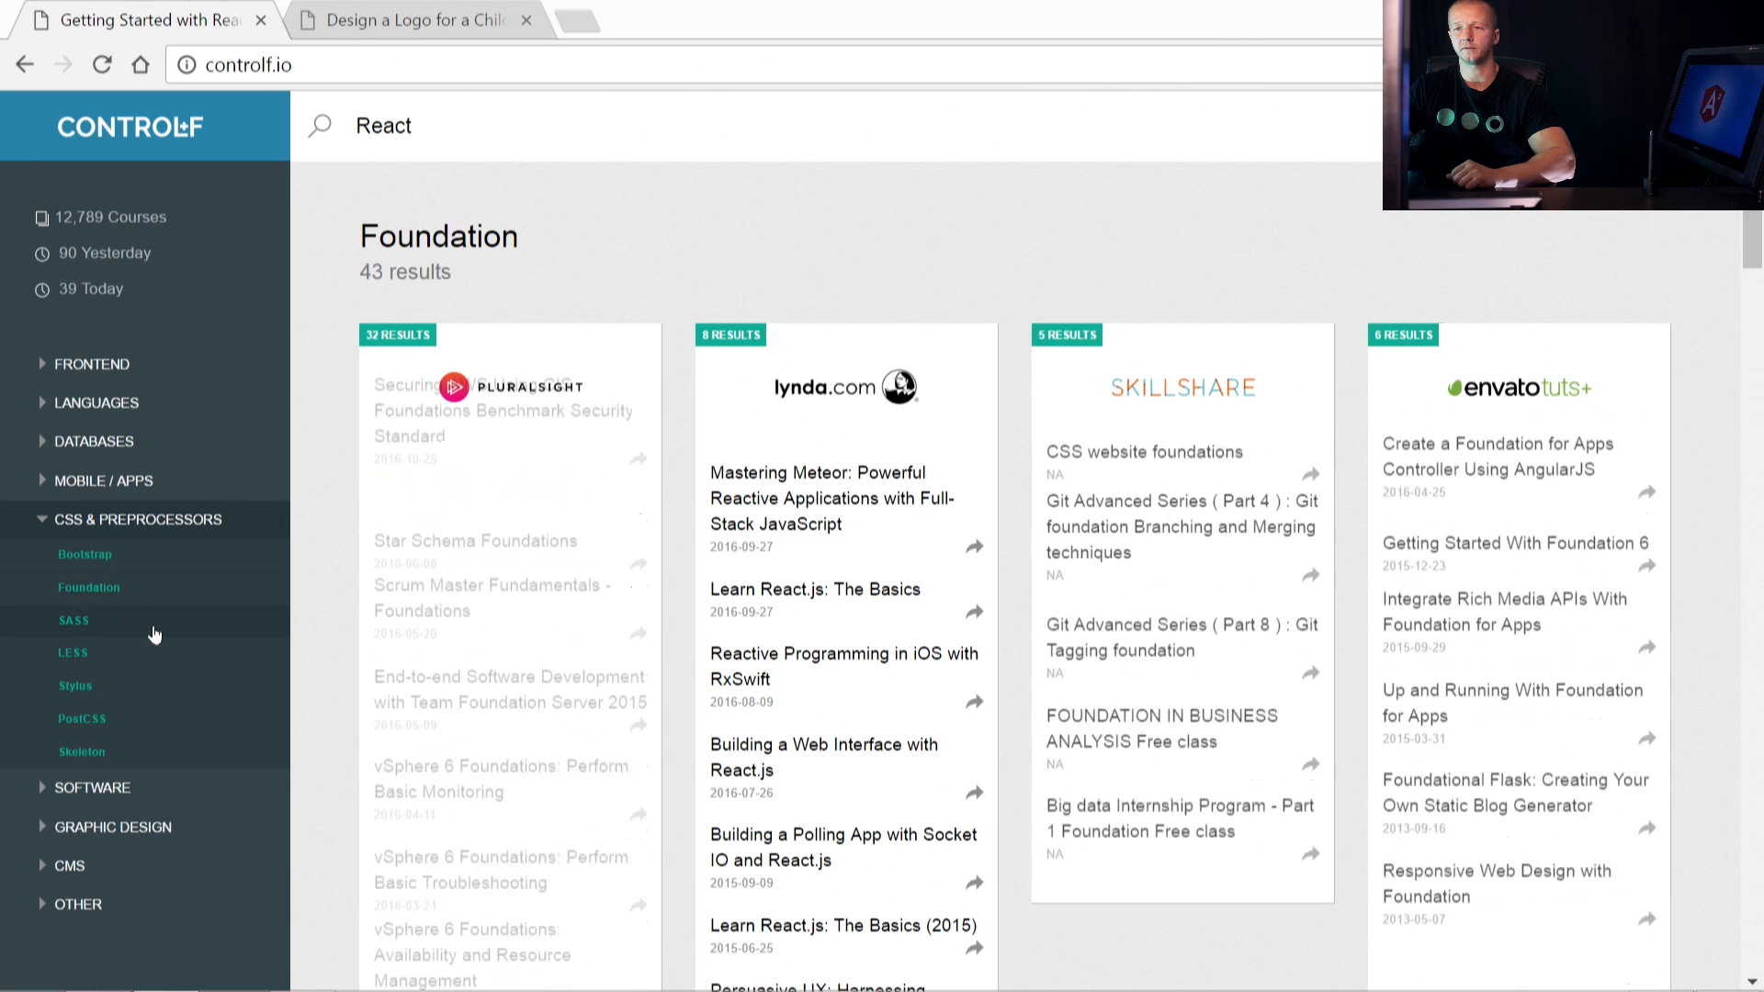
pyautogui.click(76, 686)
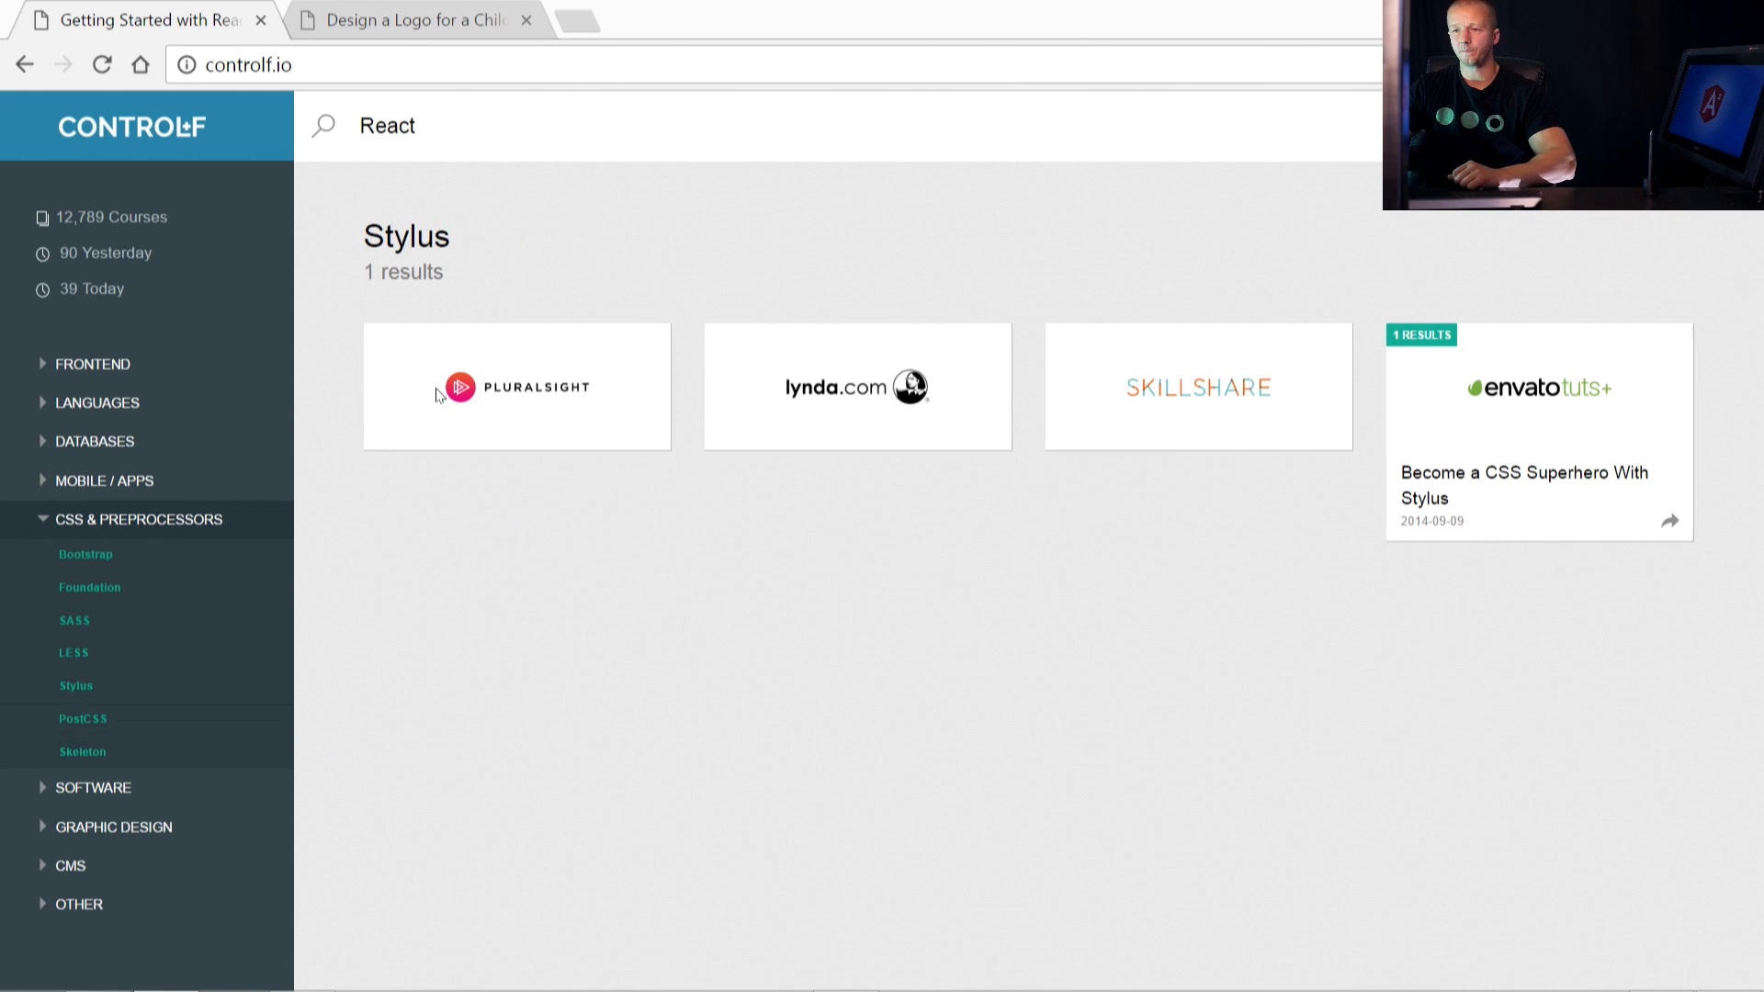
pyautogui.click(83, 718)
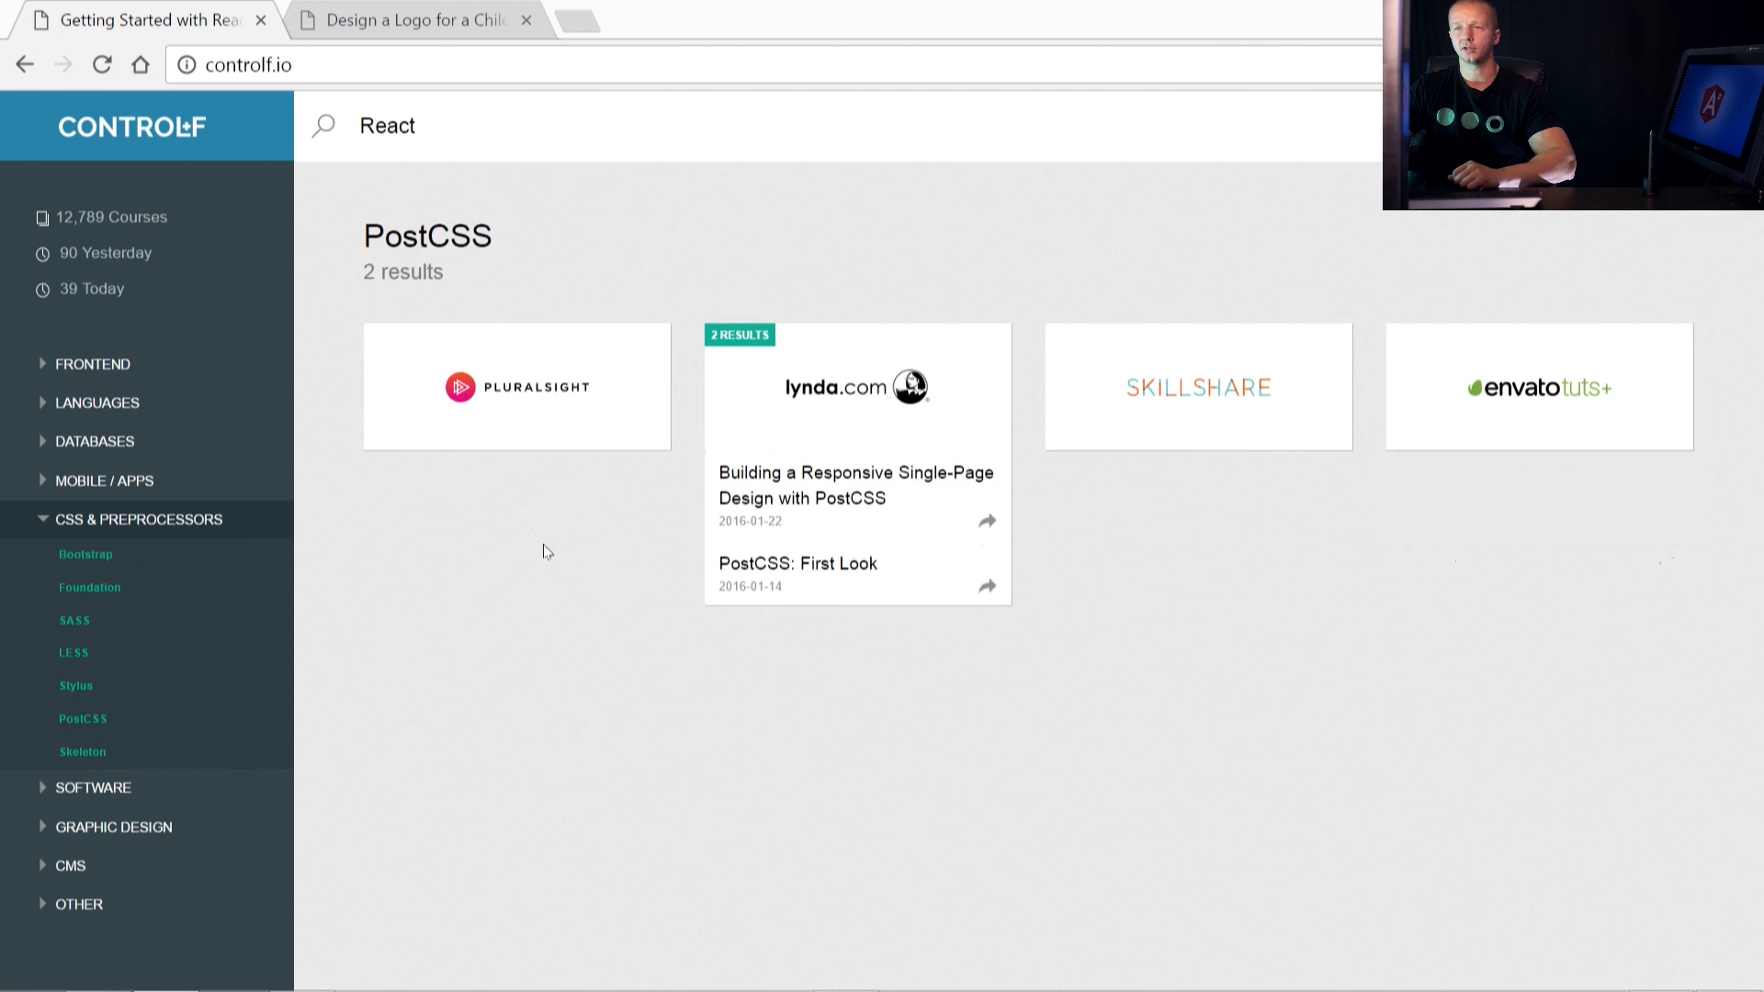